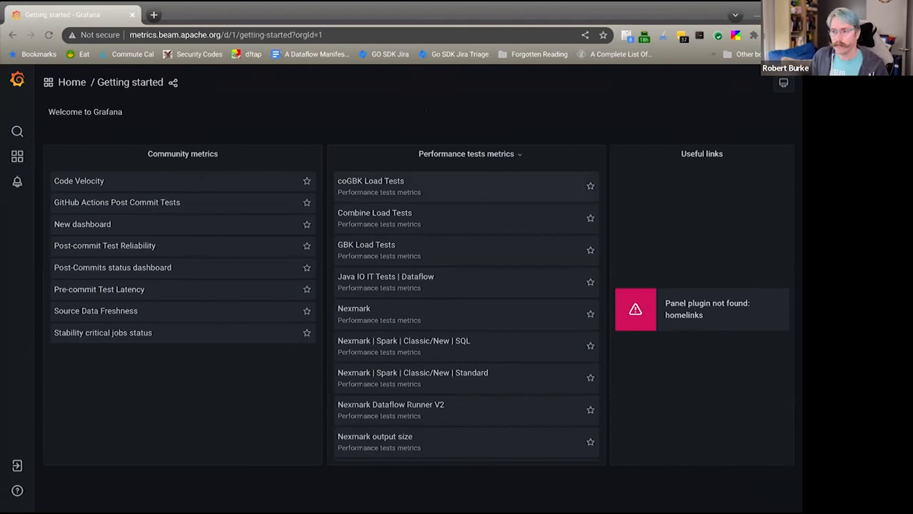
Open the coGBK Load Tests dashboard from Performance tests metrics and look down its charts
click(371, 179)
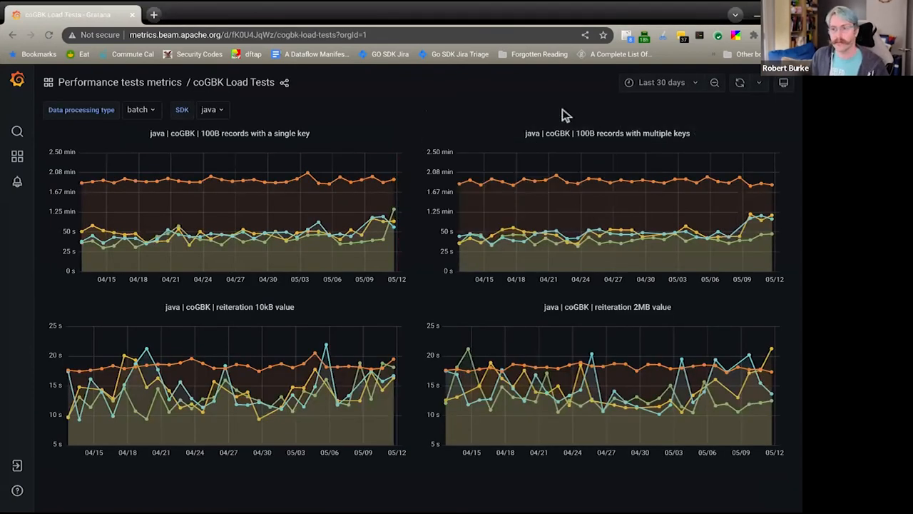
scroll(down, 3)
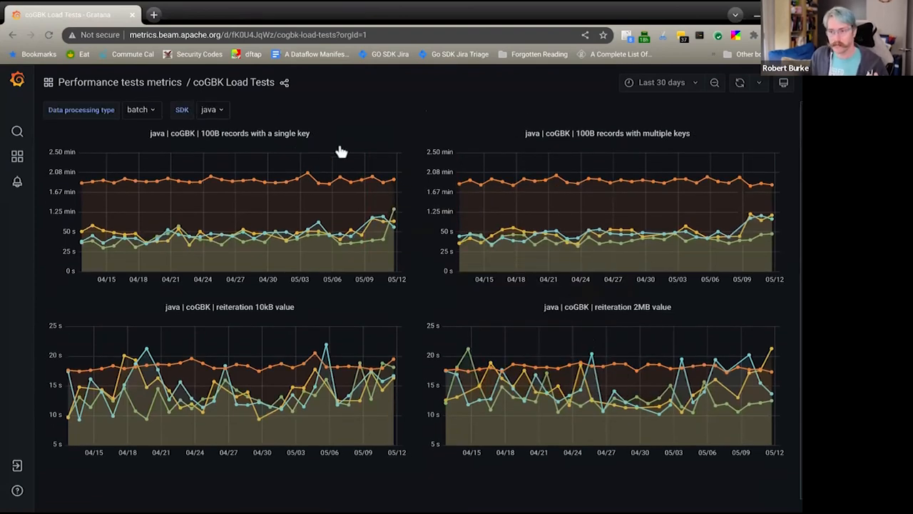
mouse_move(331, 155)
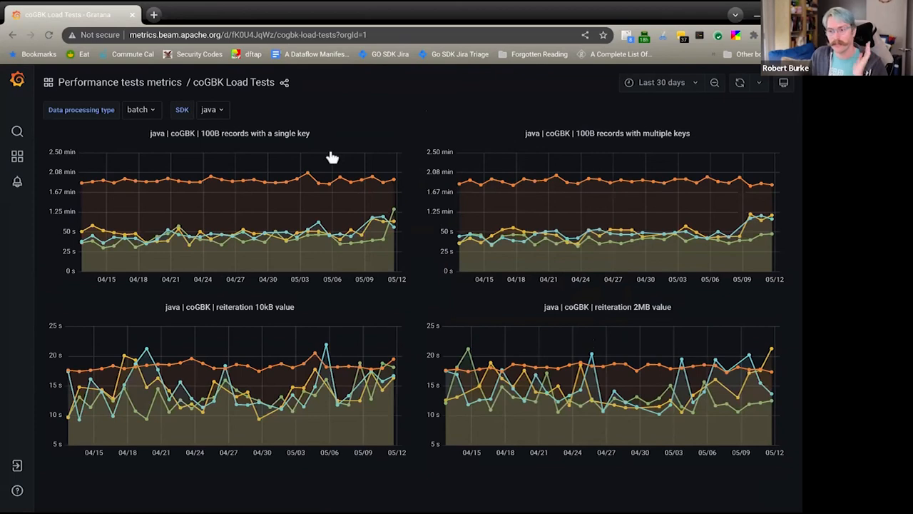
Toggle the SDK variable between java and python to compare runtimes, ending on python
click(208, 109)
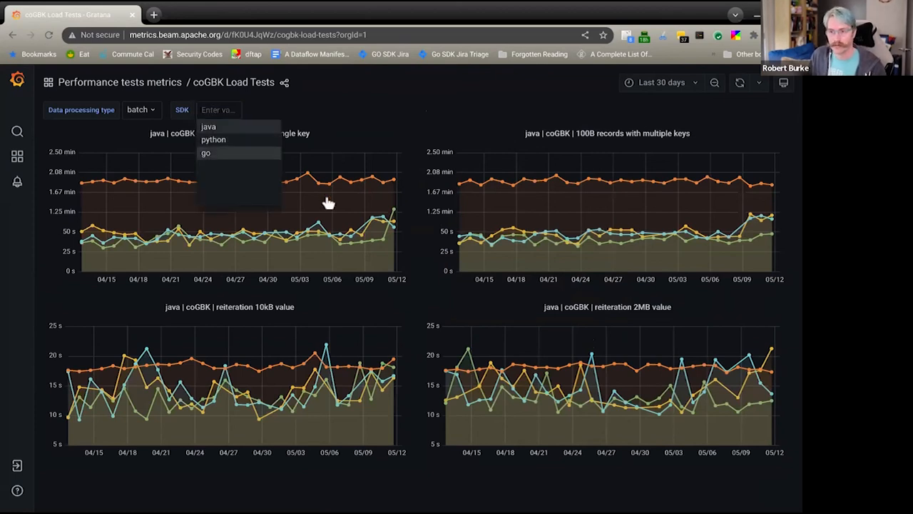
click(214, 140)
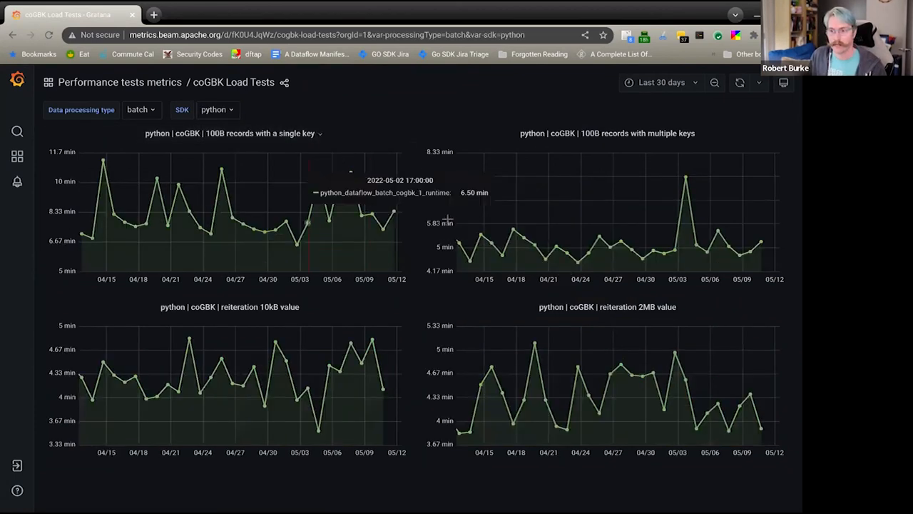
mouse_move(335, 129)
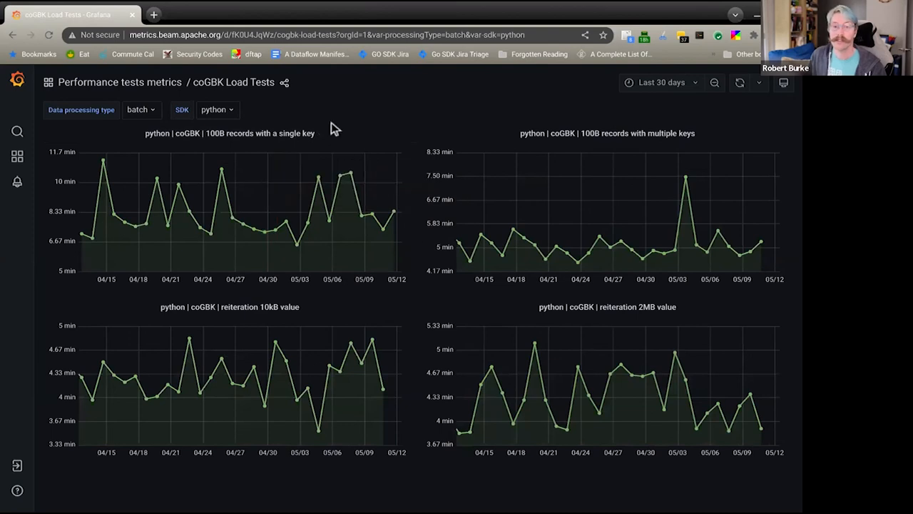
click(217, 109)
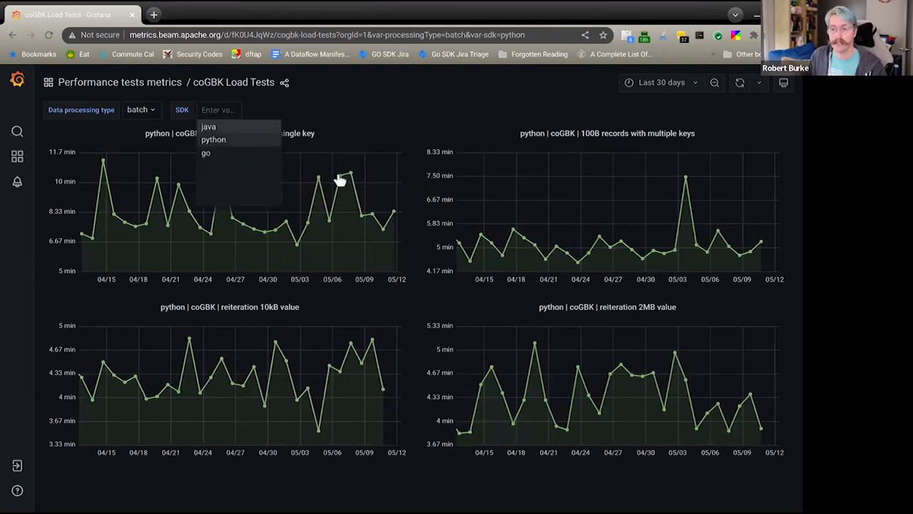
click(208, 126)
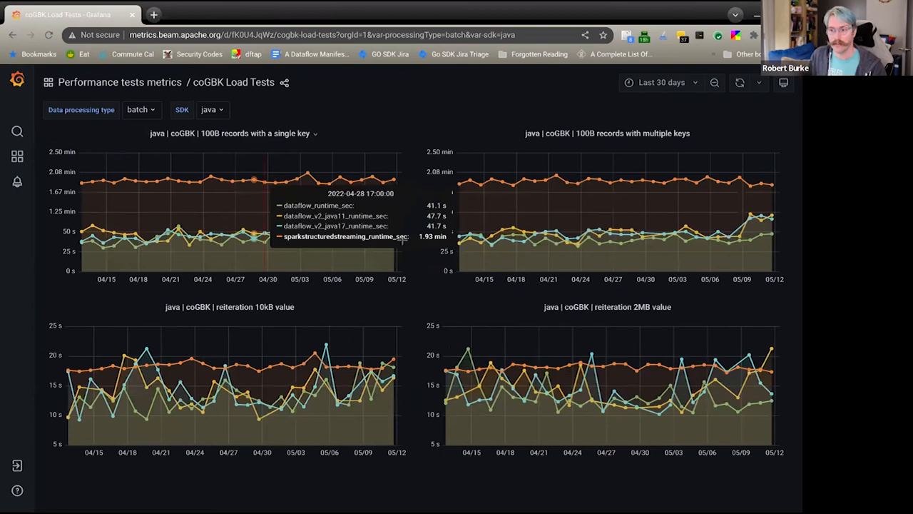
mouse_move(270, 193)
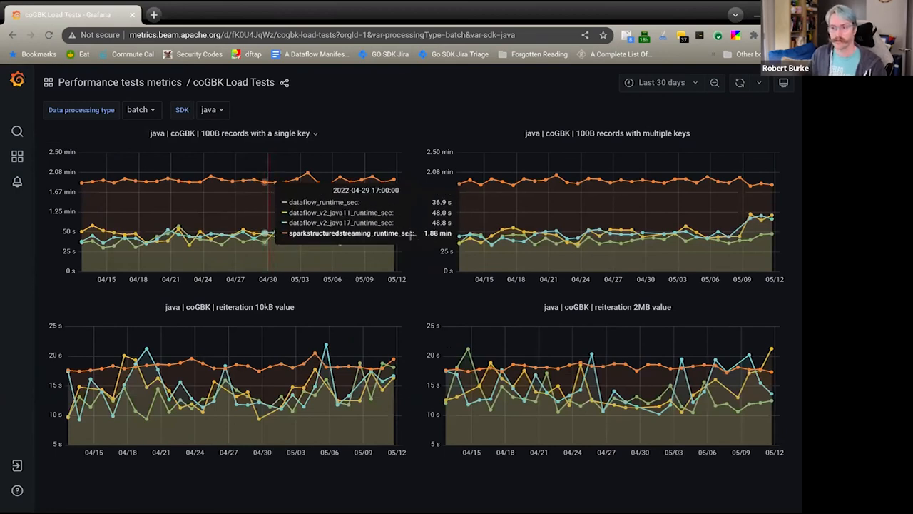
mouse_move(325, 143)
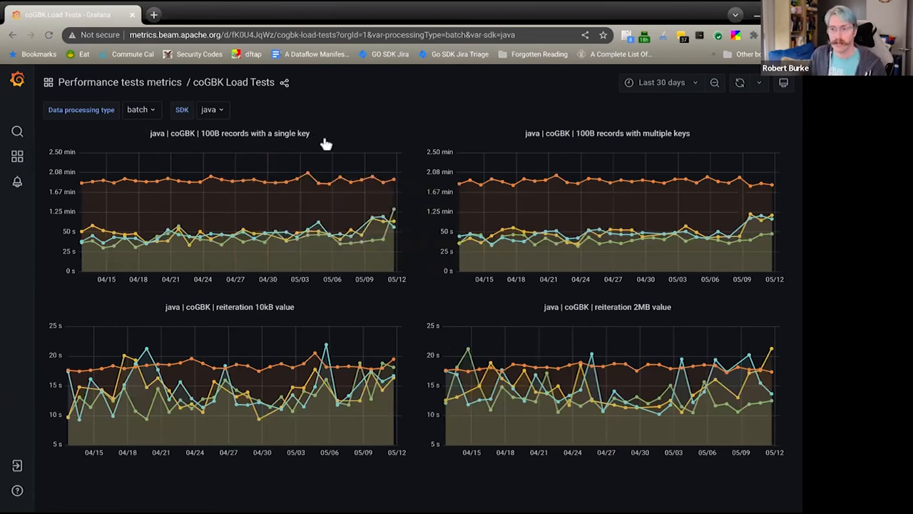
click(211, 109)
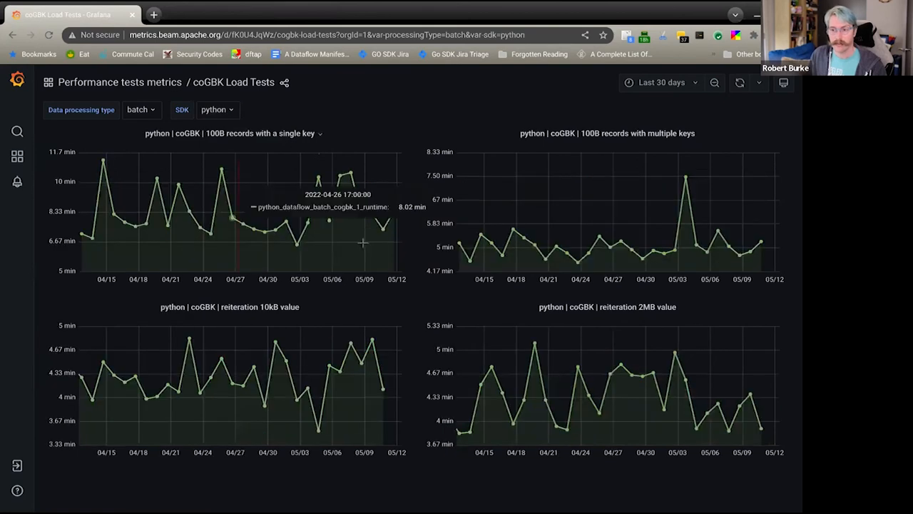
click(217, 108)
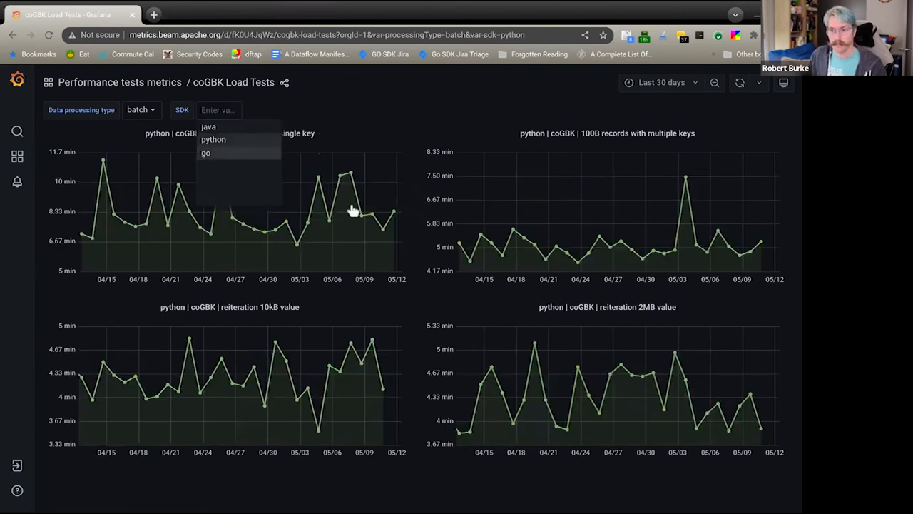
click(206, 153)
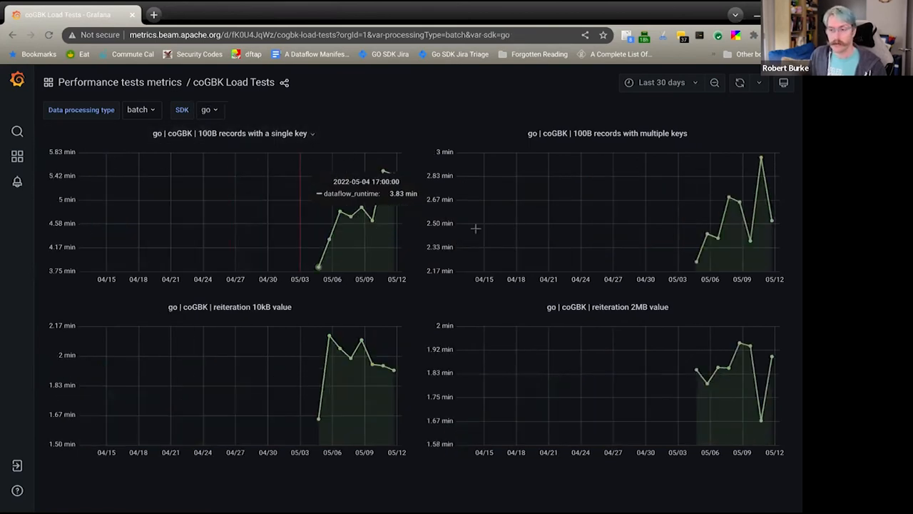
mouse_move(494, 241)
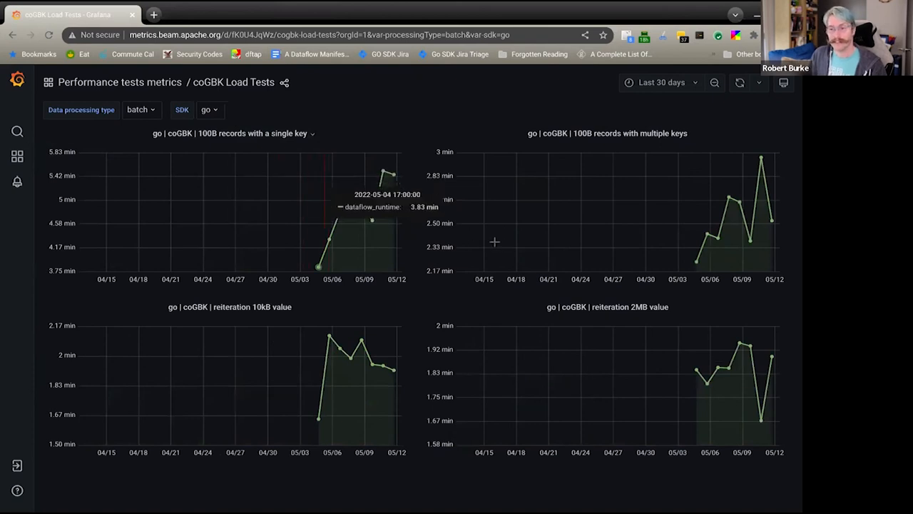
mouse_move(343, 214)
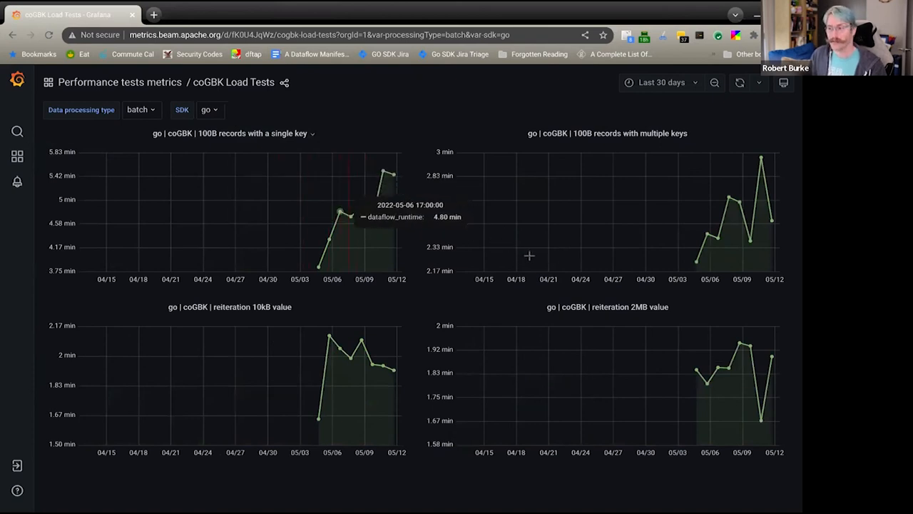
mouse_move(260, 163)
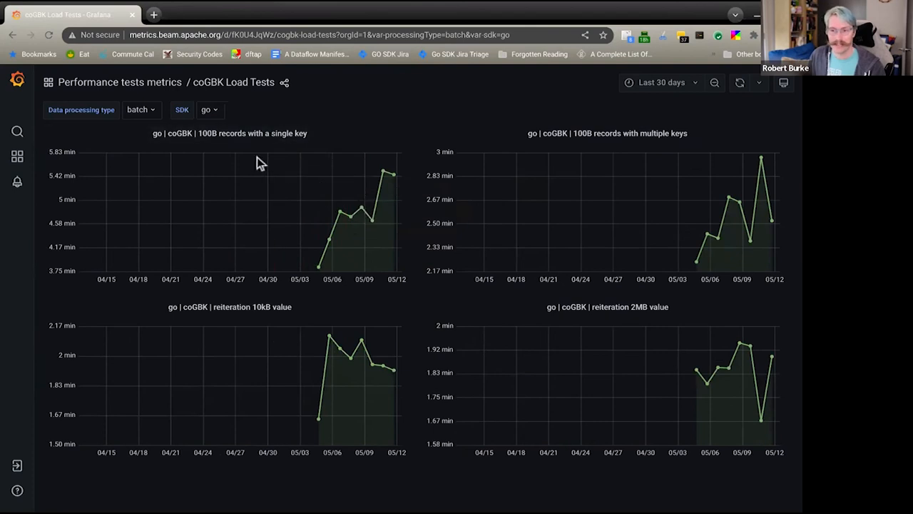
mouse_move(325, 155)
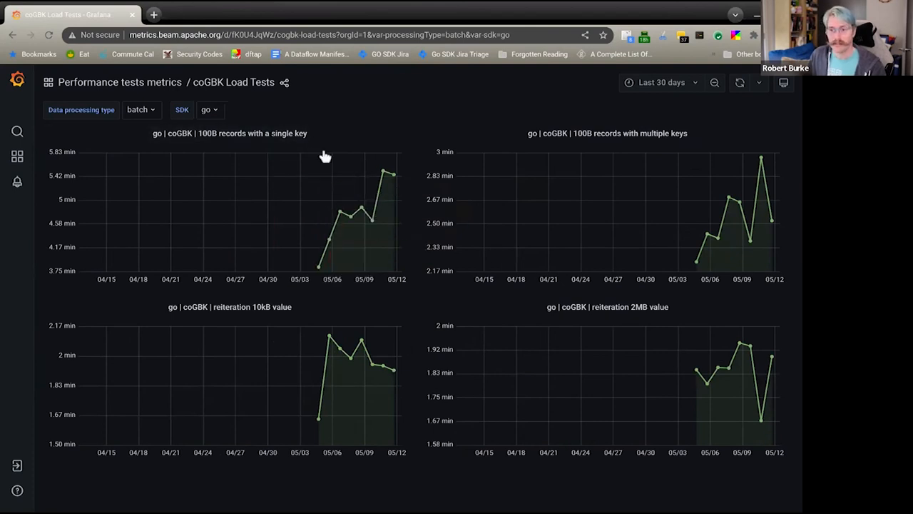
mouse_move(374, 145)
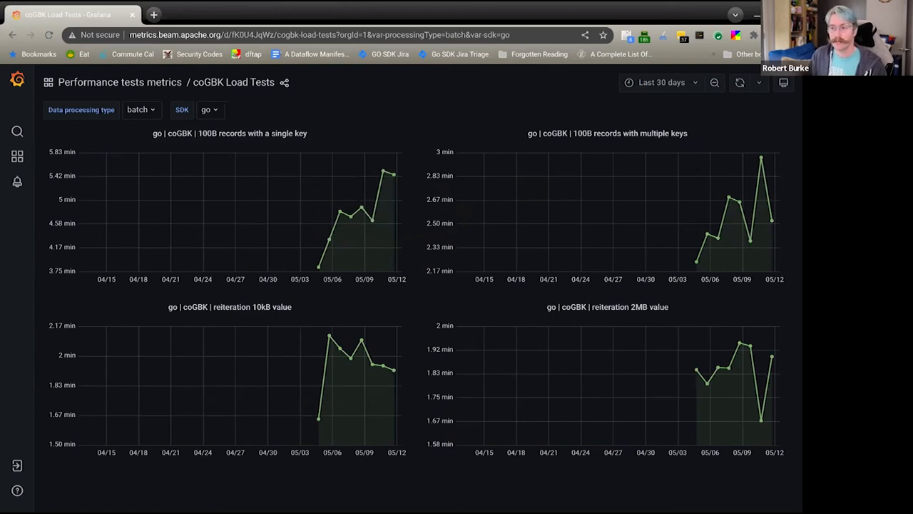
mouse_move(439, 160)
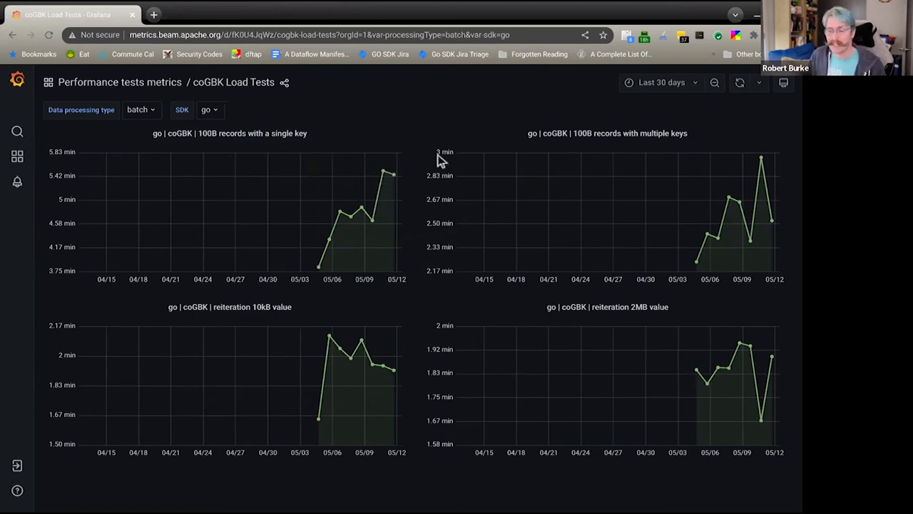
mouse_move(454, 156)
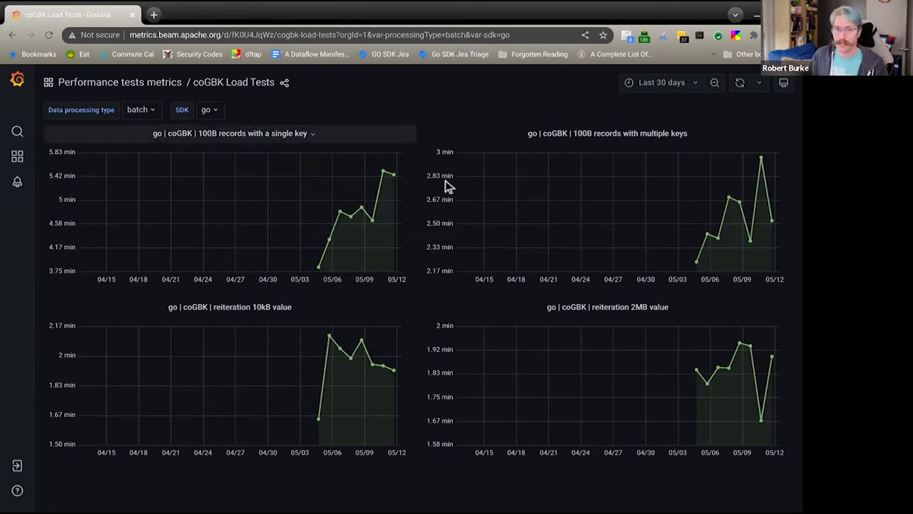
mouse_move(464, 146)
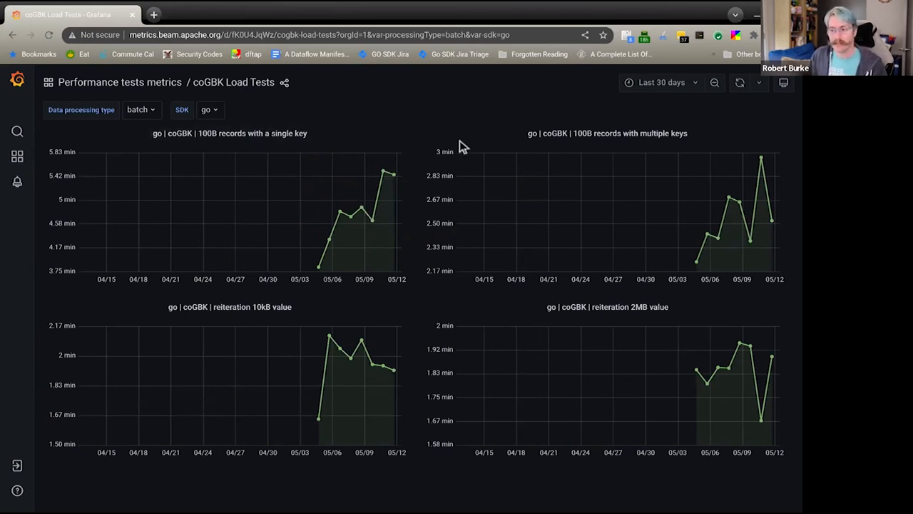
mouse_move(457, 134)
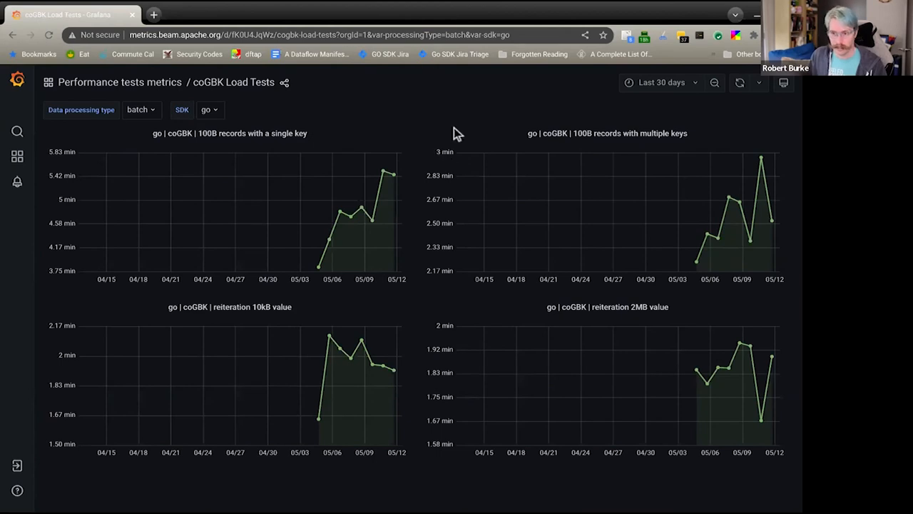
mouse_move(398, 149)
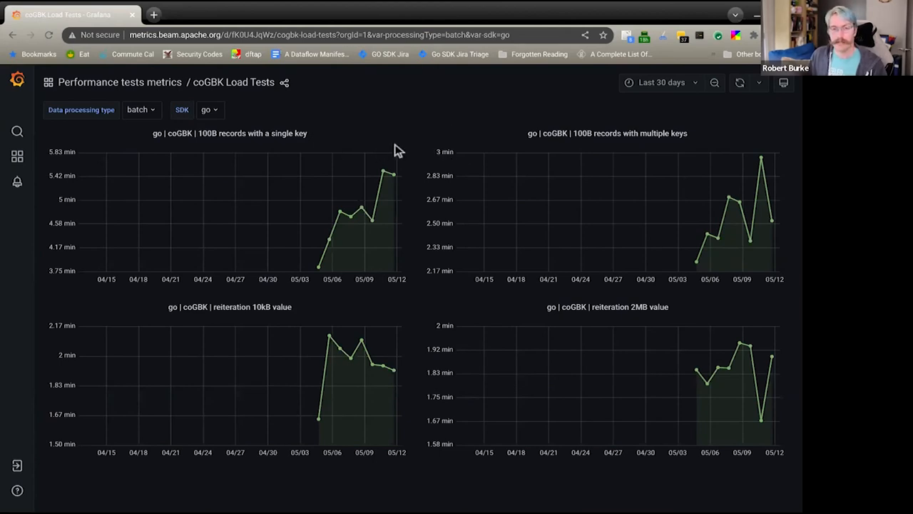
mouse_move(398, 158)
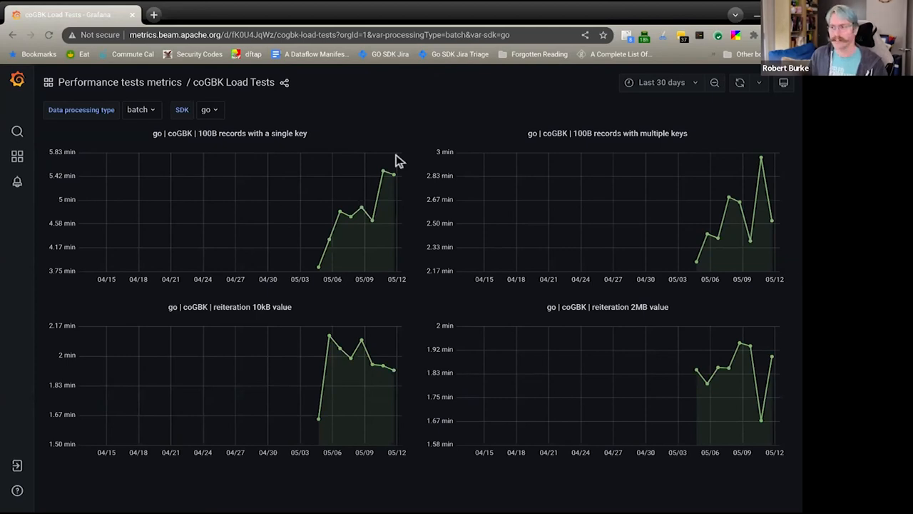
mouse_move(398, 160)
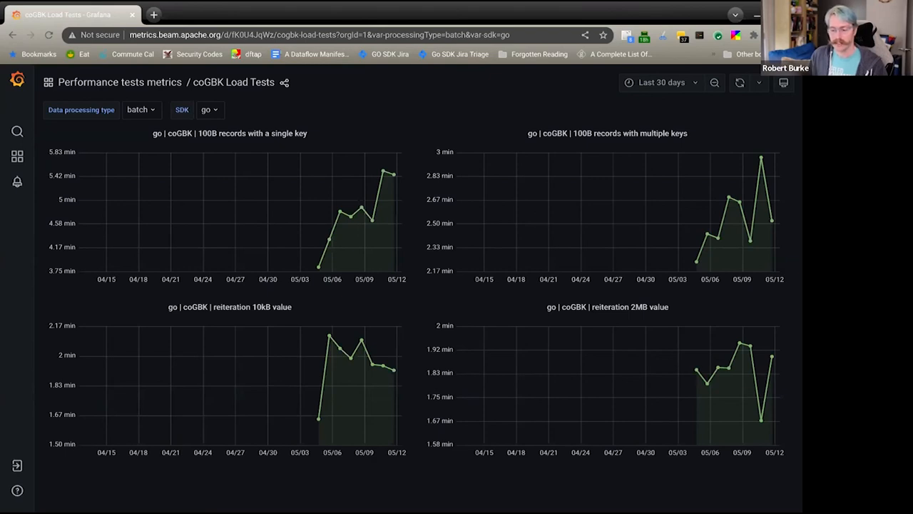
mouse_move(414, 159)
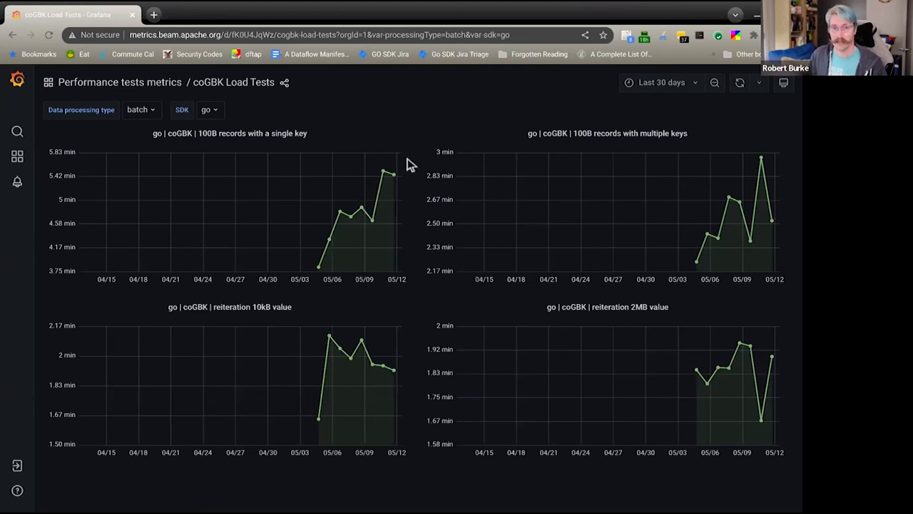
mouse_move(413, 159)
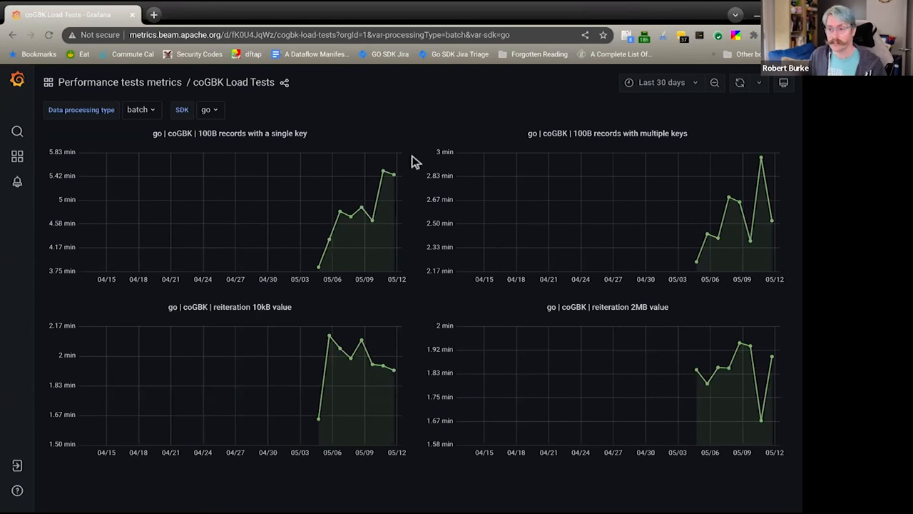
mouse_move(427, 157)
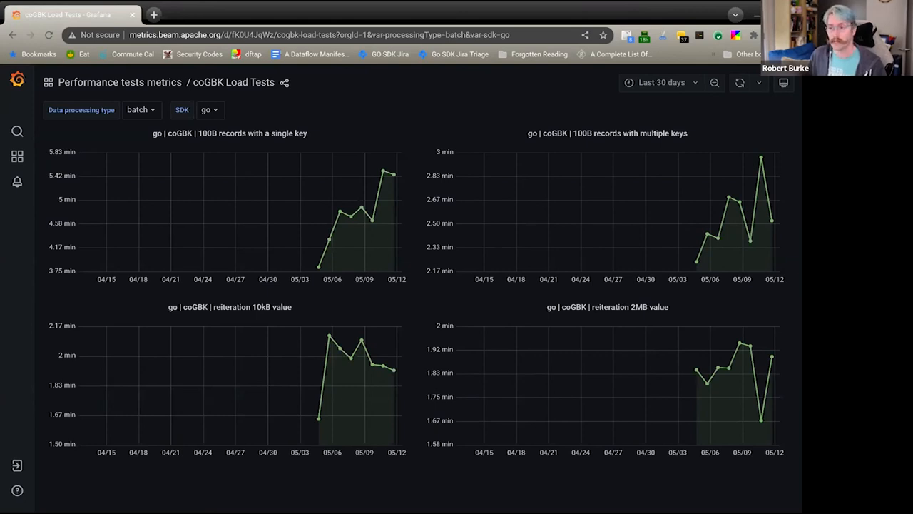
mouse_move(488, 160)
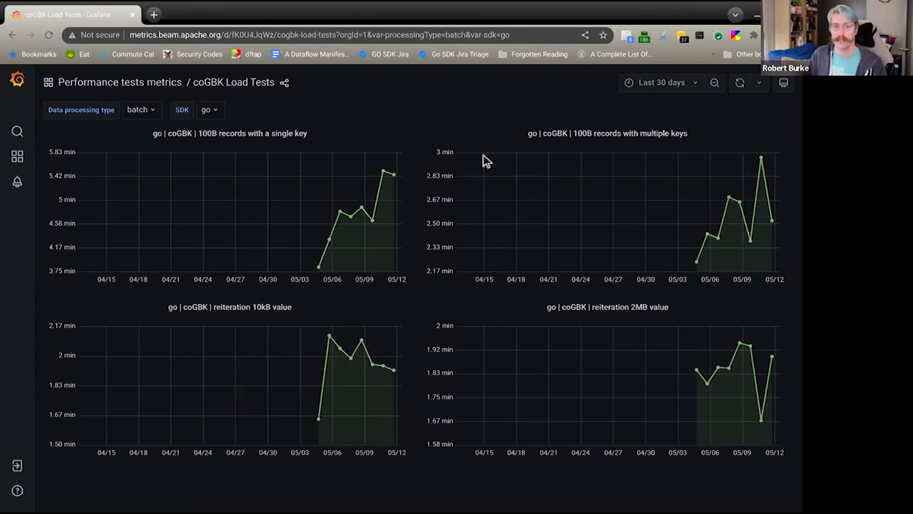
mouse_move(494, 154)
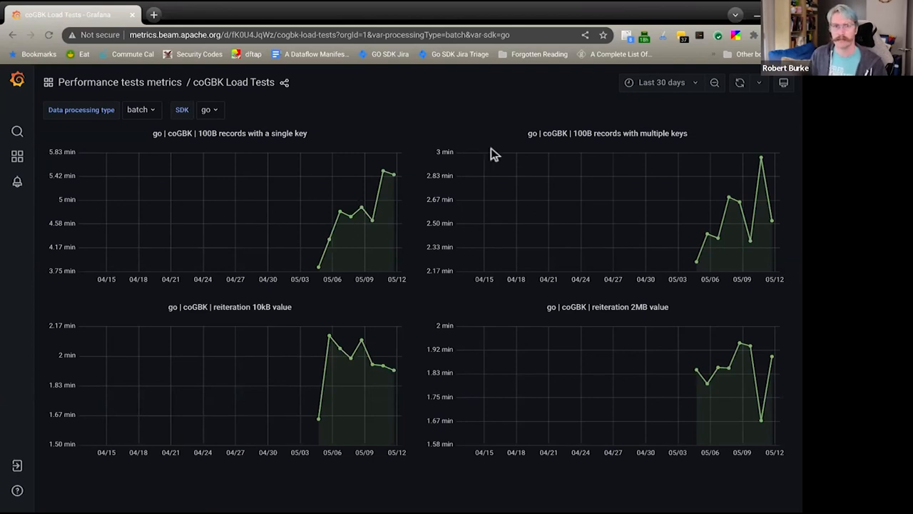
mouse_move(488, 147)
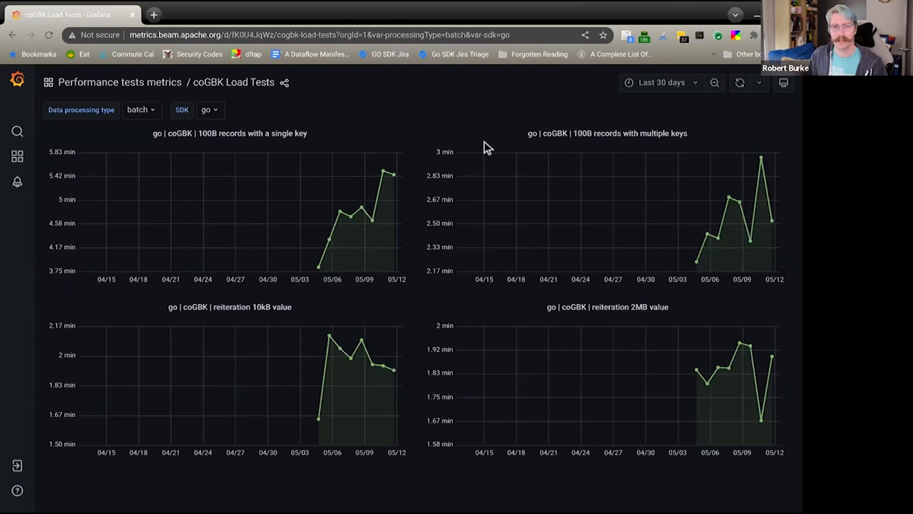
mouse_move(480, 156)
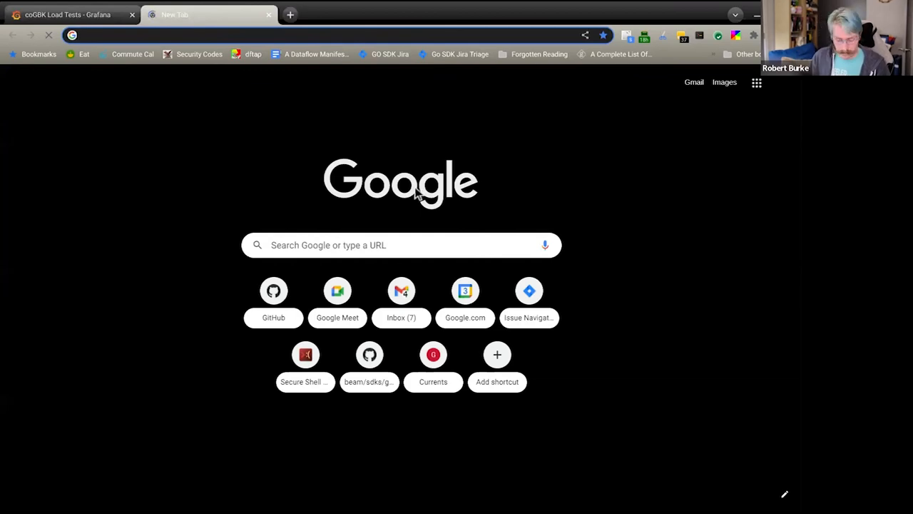
Go to GitHub and list the closed pull requests that mention you
text(prmisa scanner cve)
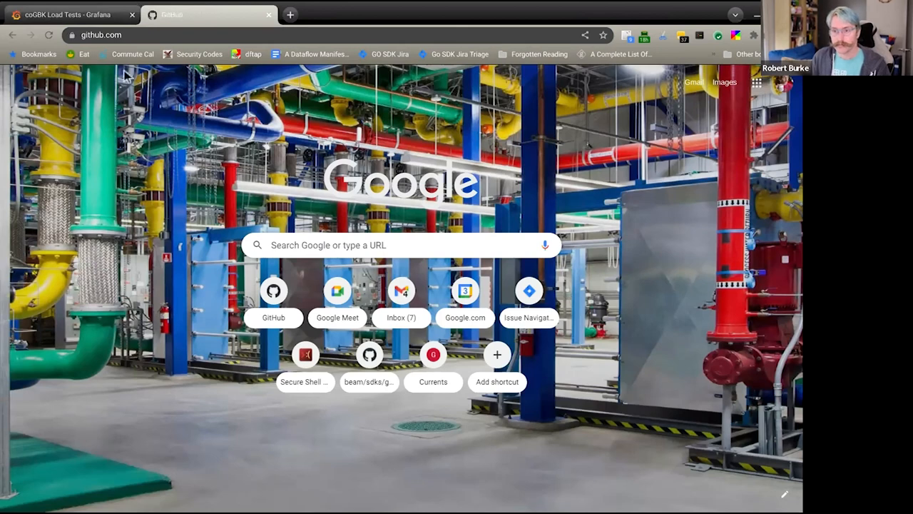
click(274, 290)
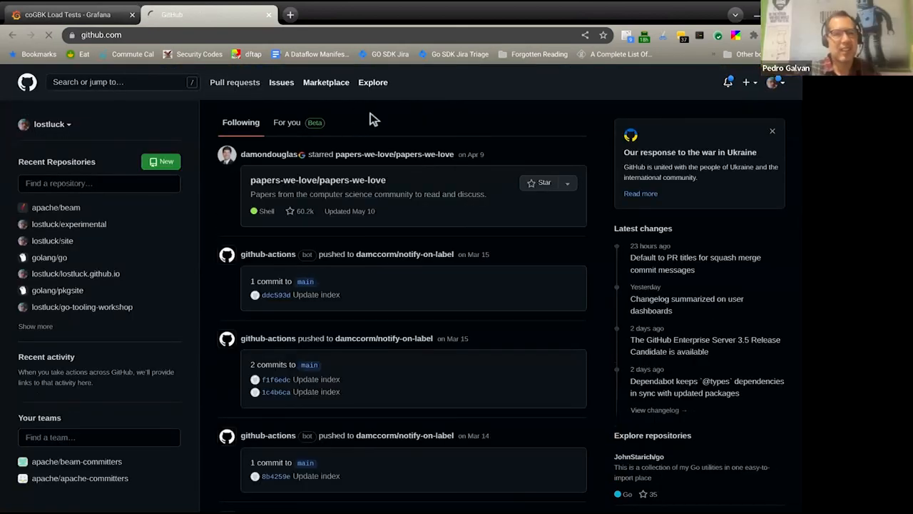
click(234, 81)
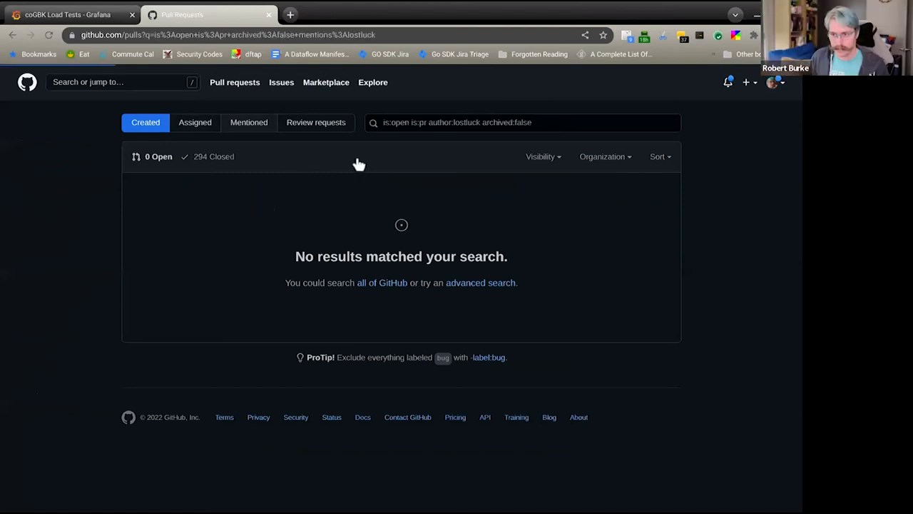
click(248, 123)
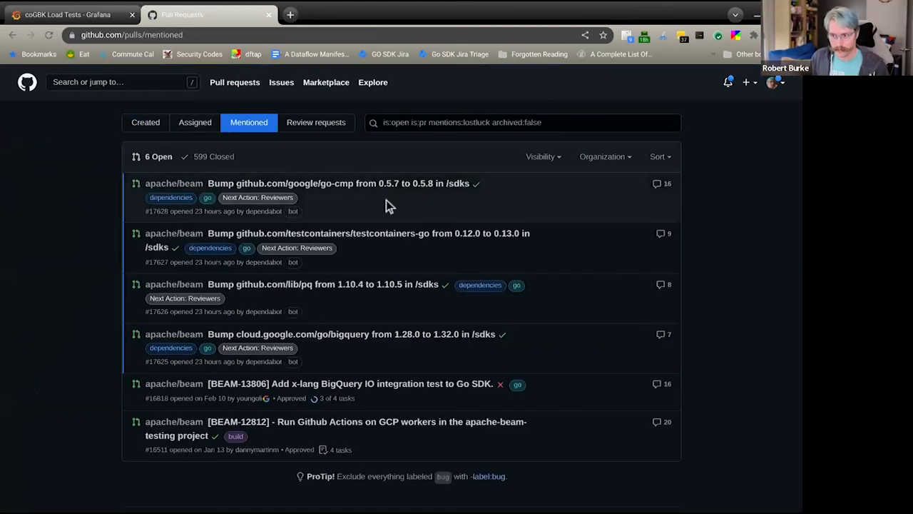
click(214, 155)
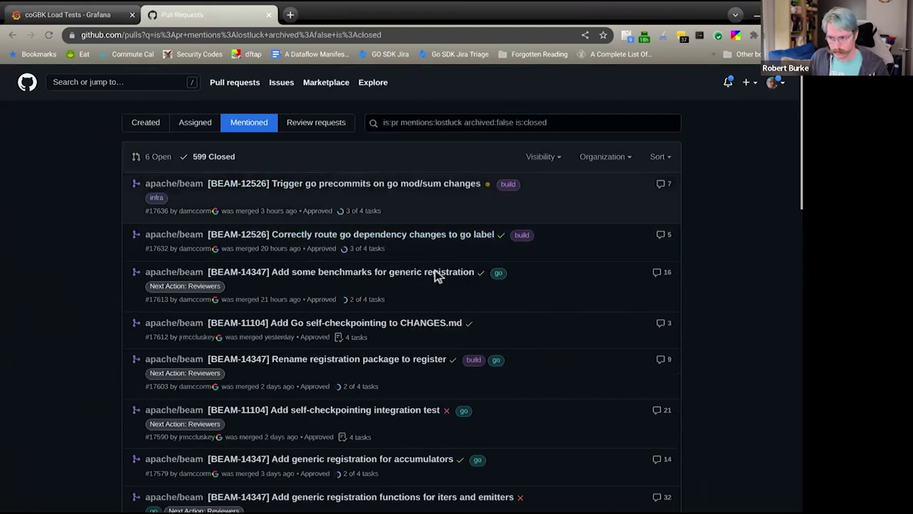
mouse_move(131, 306)
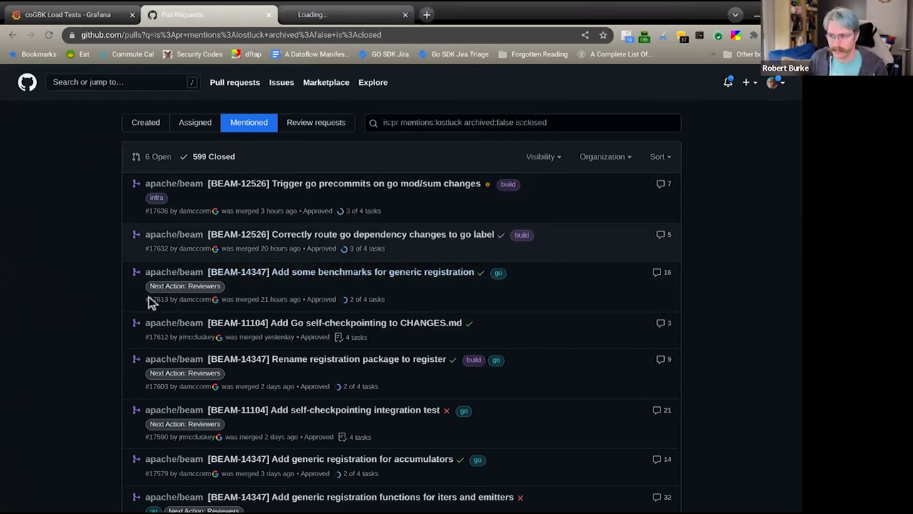
Open the '[BEAM-14347] Add some benchmarks for generic registration' PR and show its Files changed
click(340, 271)
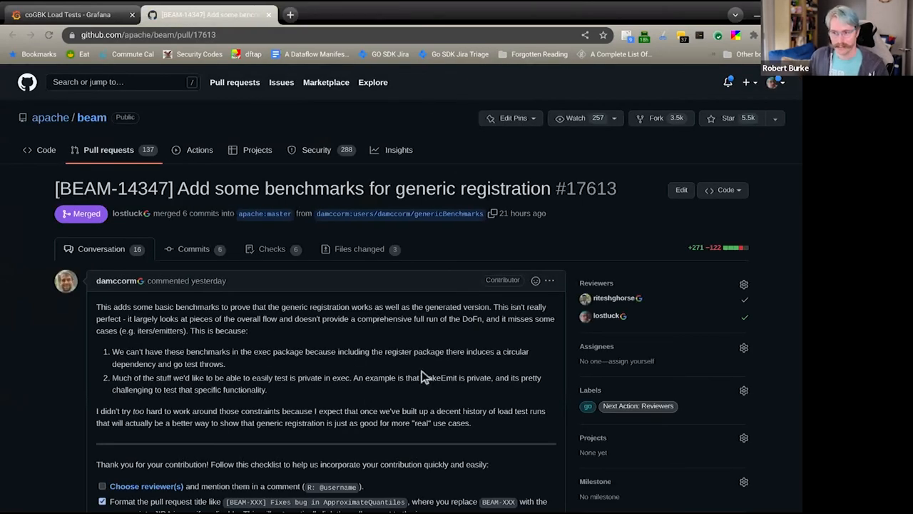
mouse_move(550, 348)
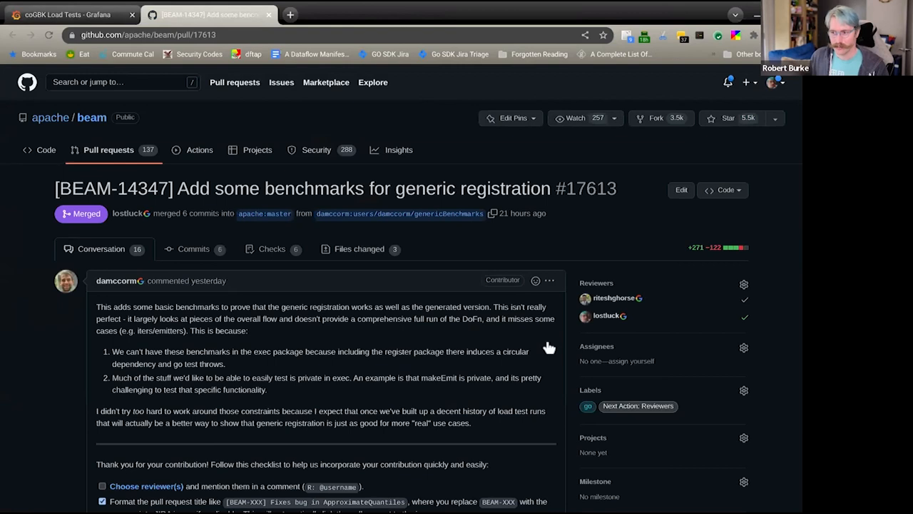
mouse_move(659, 368)
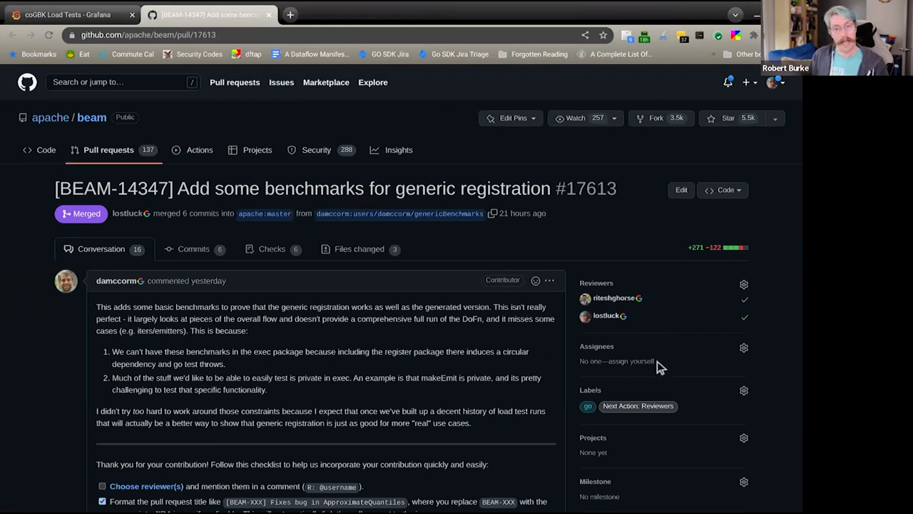
click(359, 248)
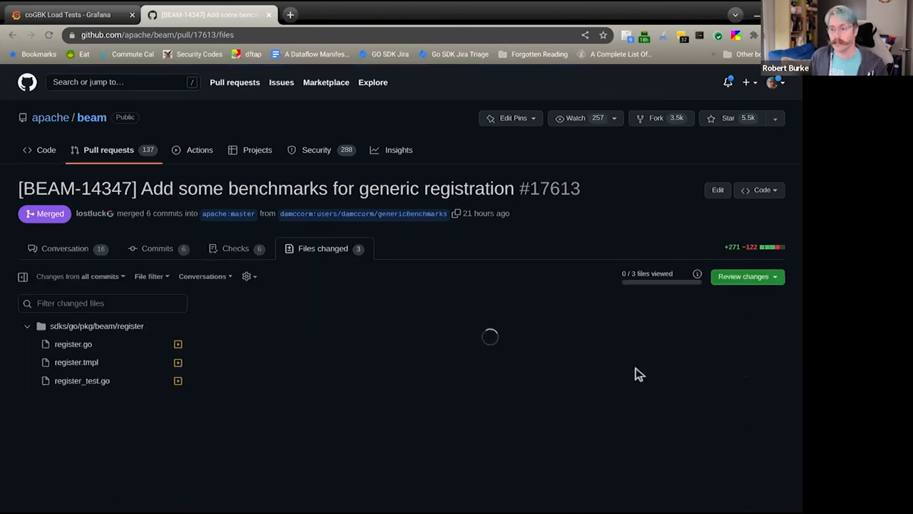
Read down the changed files and load the large register.go diff
scroll(down, 3)
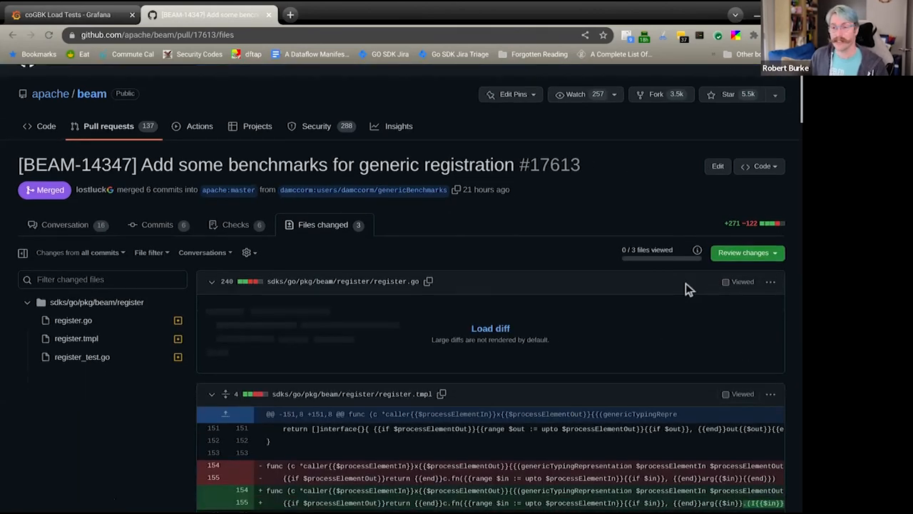
scroll(down, 3)
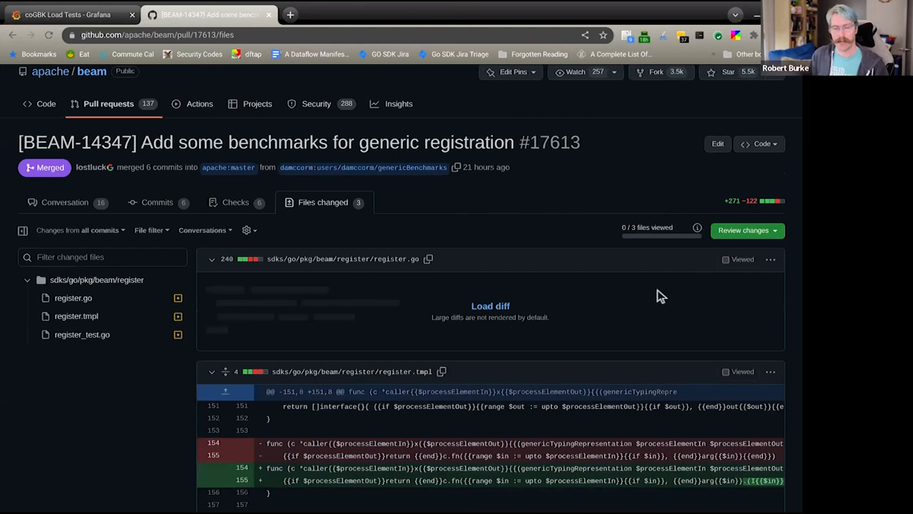
mouse_move(617, 284)
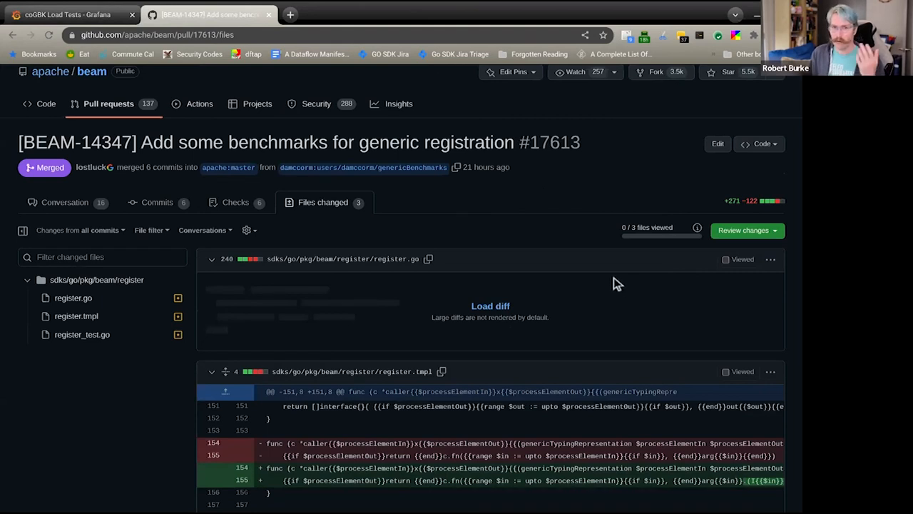
mouse_move(645, 283)
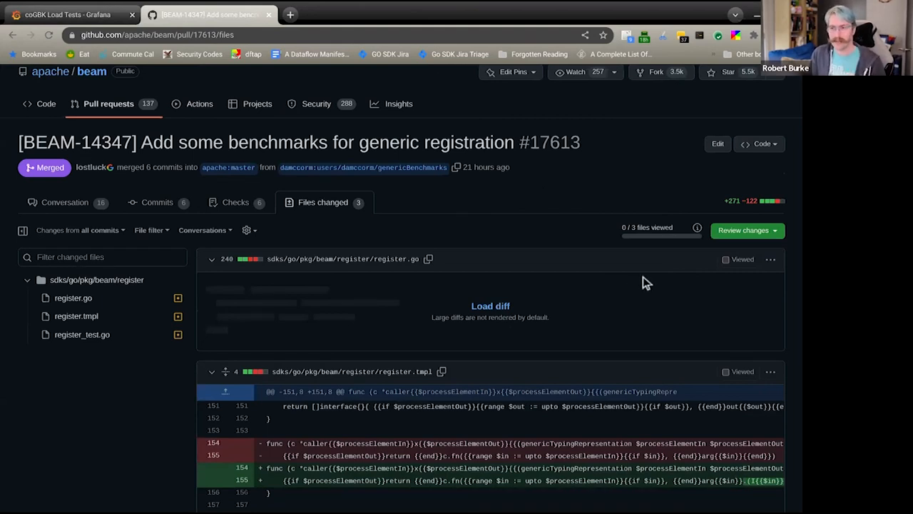
scroll(down, 3)
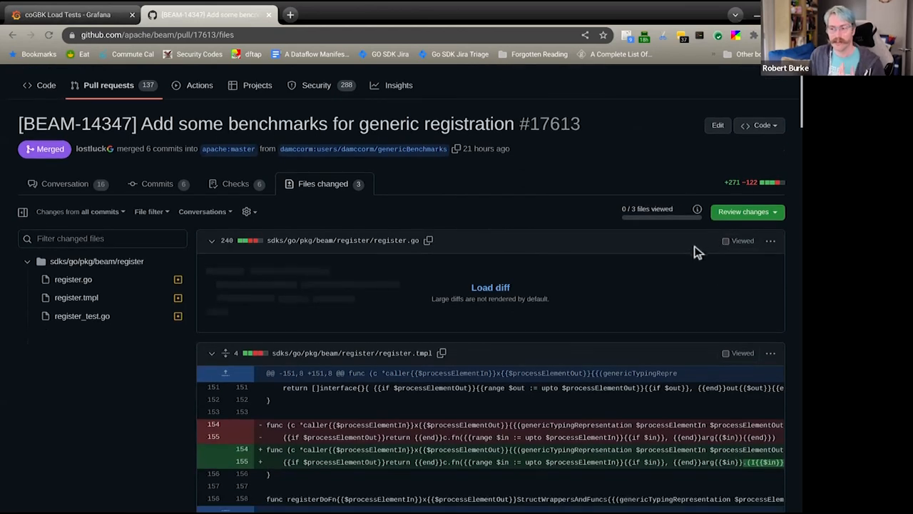
scroll(down, 3)
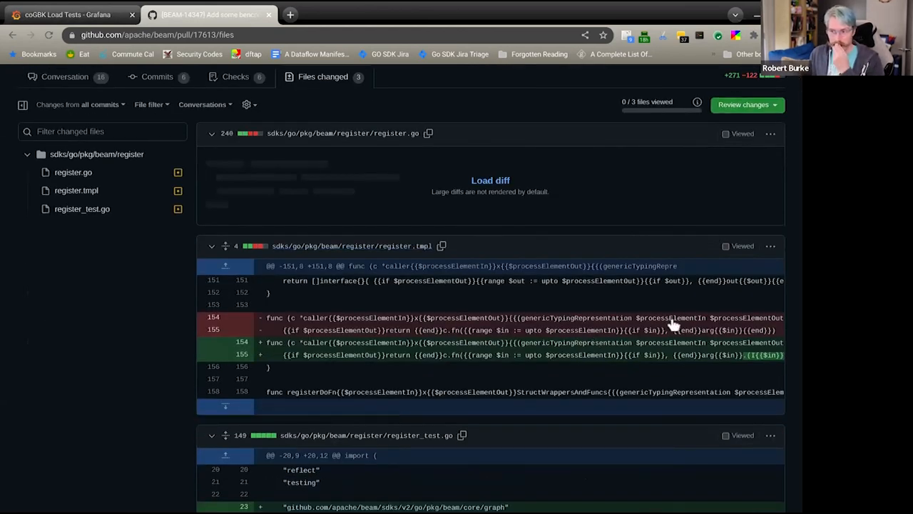
click(491, 180)
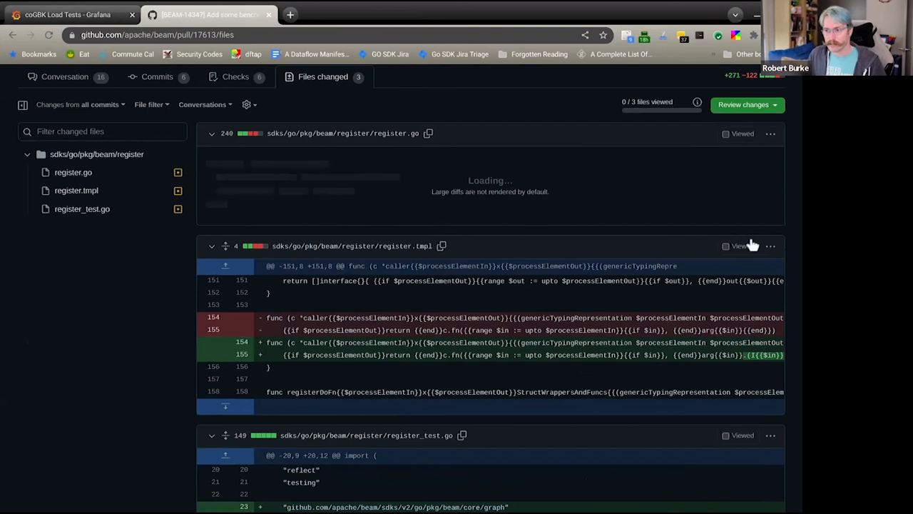
mouse_move(748, 213)
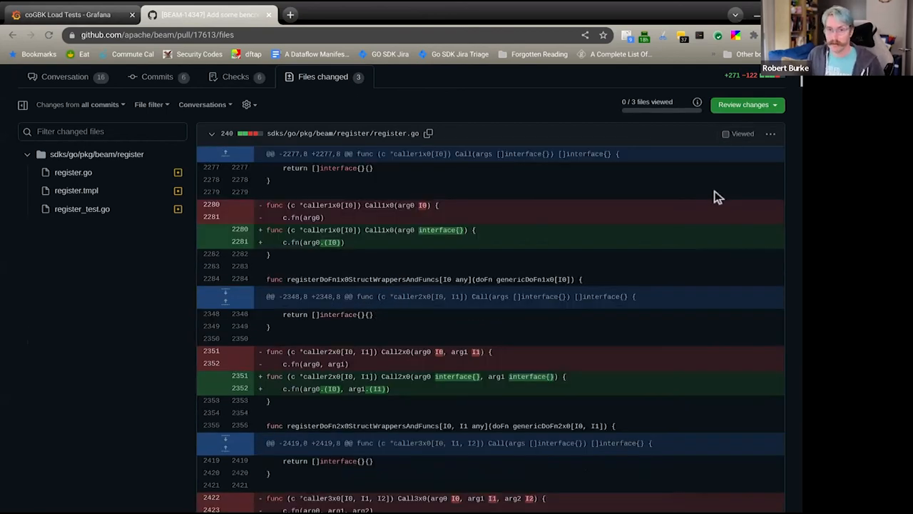
Continue past register.tmpl to the benchmark results comments in register_test.go
scroll(up, 3)
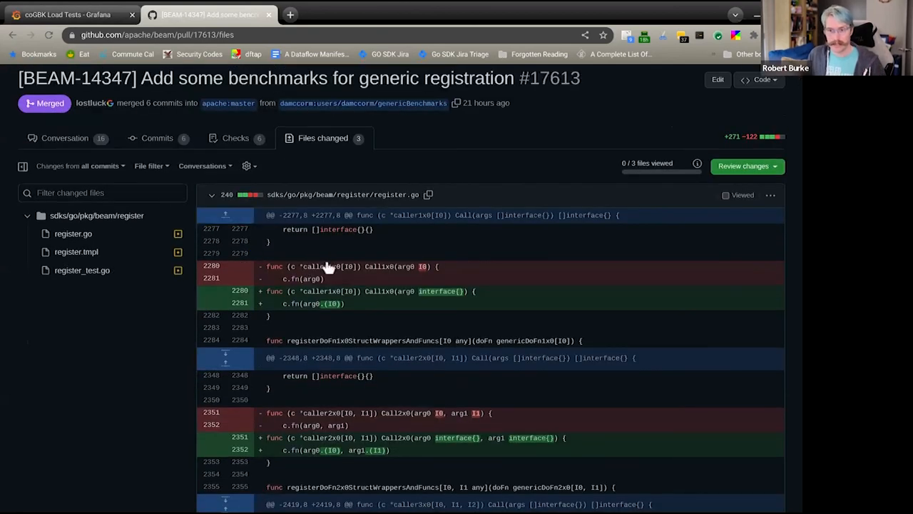
scroll(down, 3)
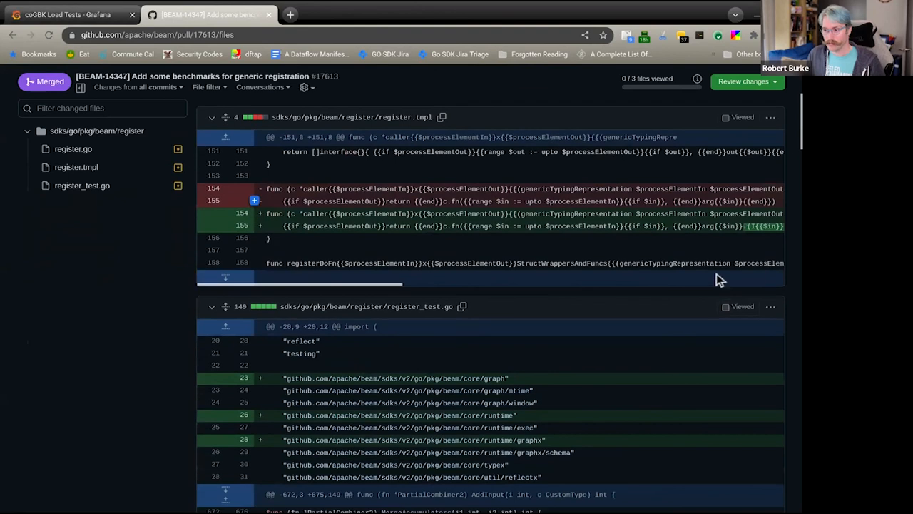
scroll(down, 3)
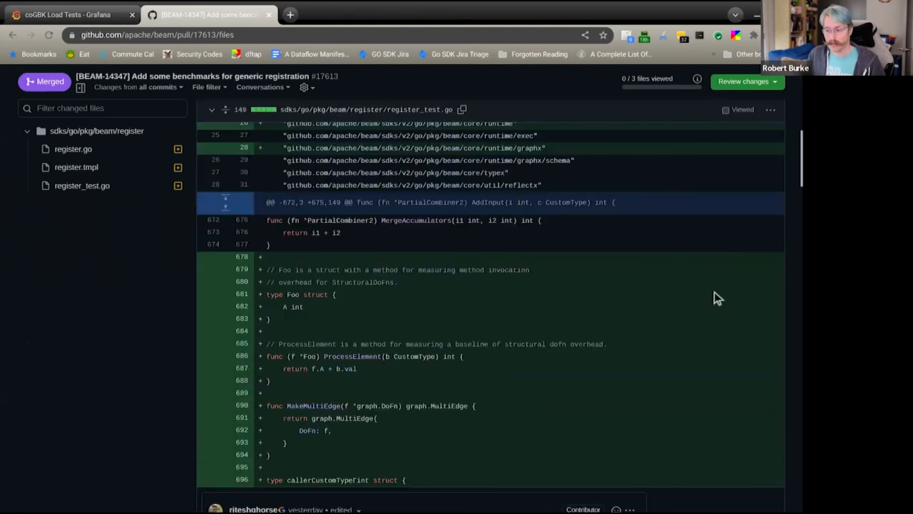
scroll(down, 3)
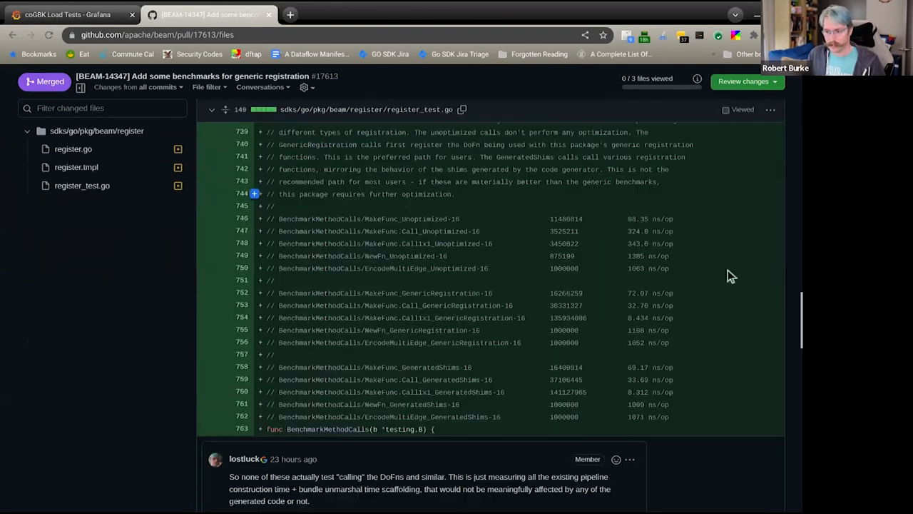
Scroll to the Call1x1 generic registration benchmark line and the reviewer's comment below it
scroll(down, 3)
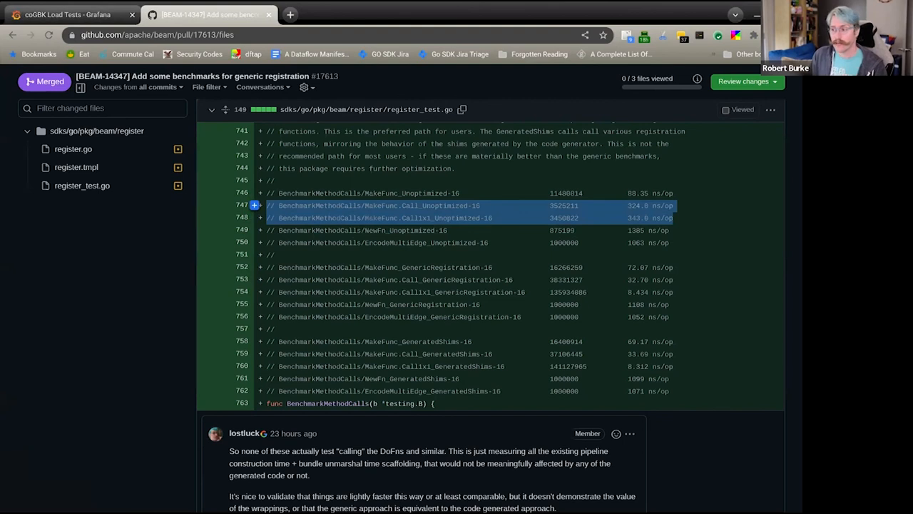
mouse_move(254, 217)
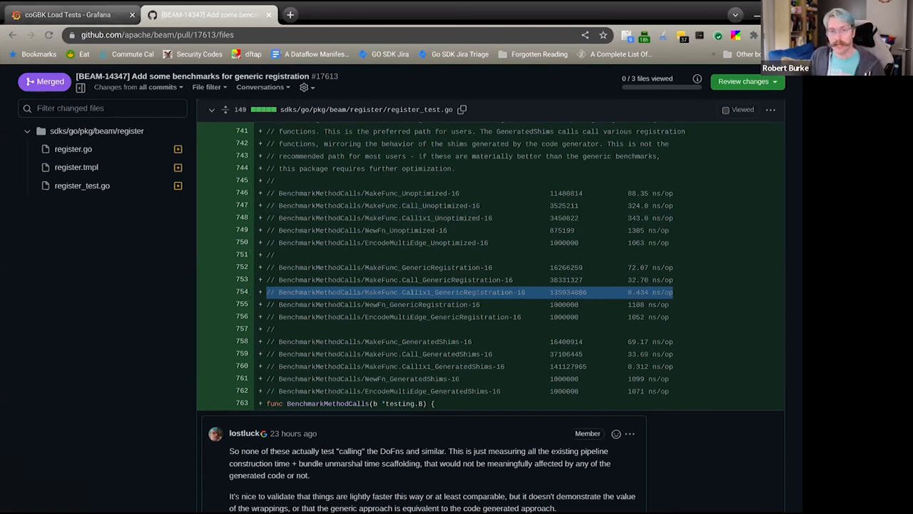
Return to the Grafana coGBK Load Tests tab showing the Go batch runtime charts
click(68, 14)
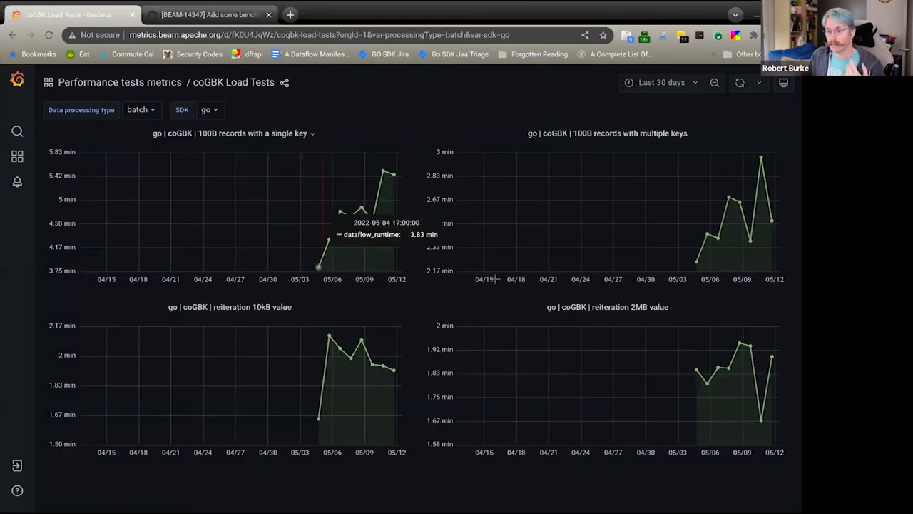
mouse_move(371, 219)
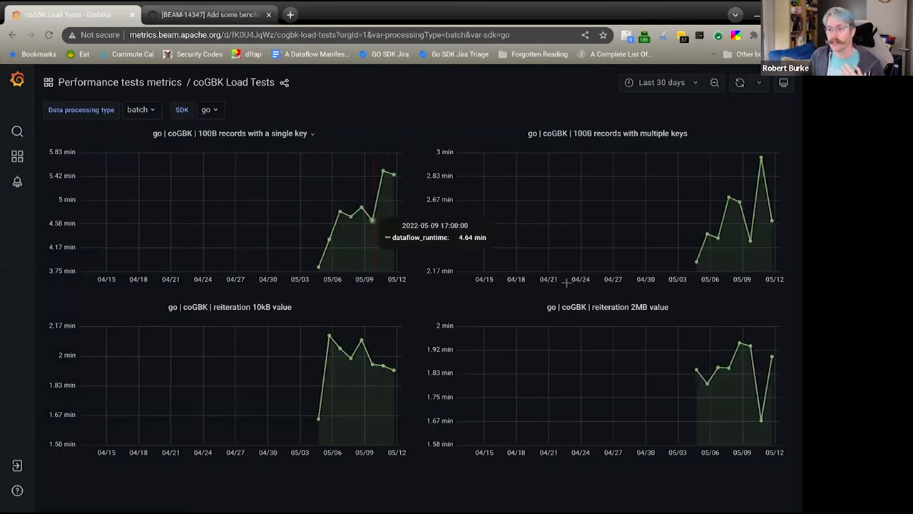
mouse_move(349, 214)
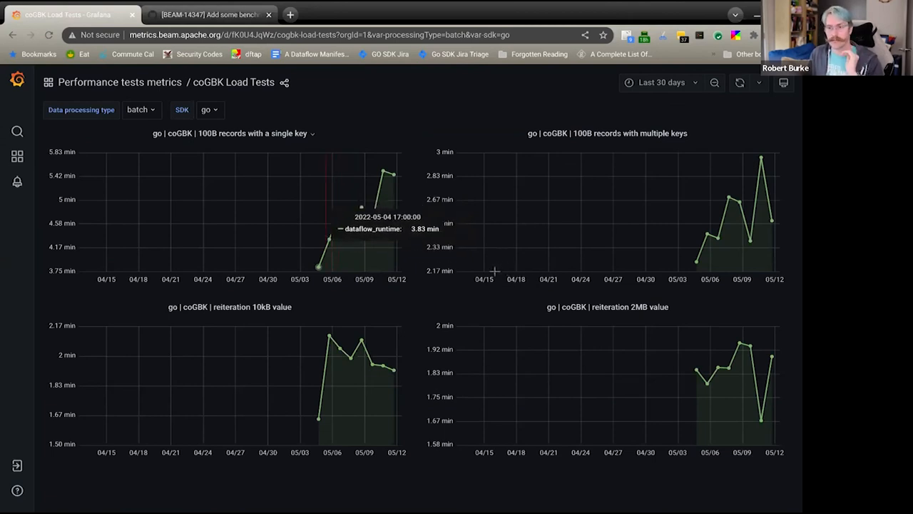
mouse_move(340, 214)
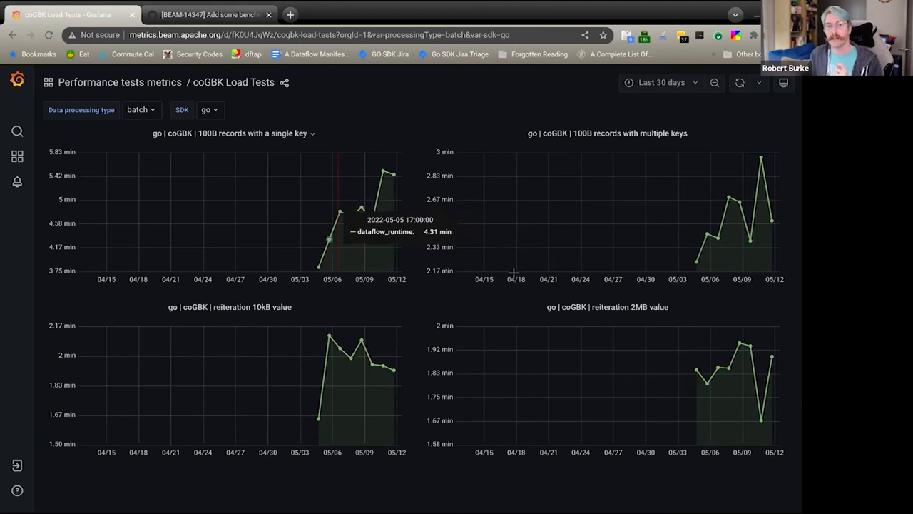
mouse_move(340, 211)
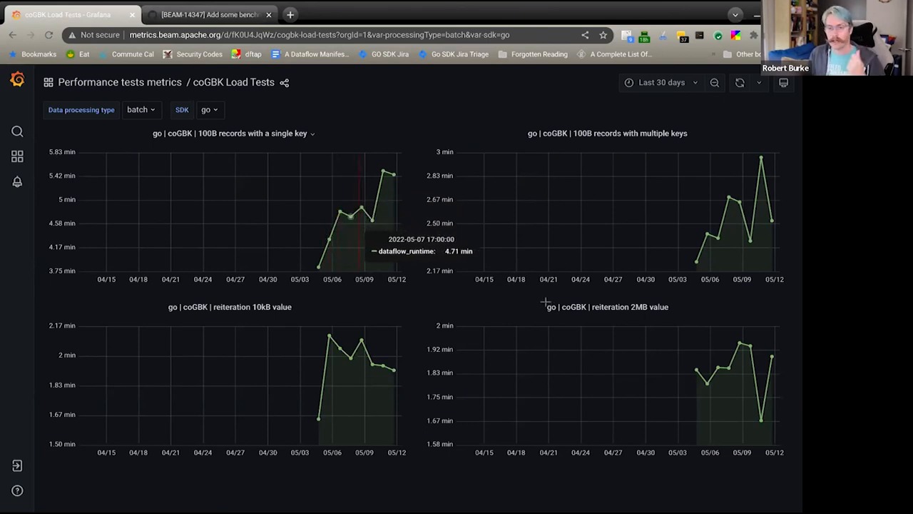
mouse_move(371, 220)
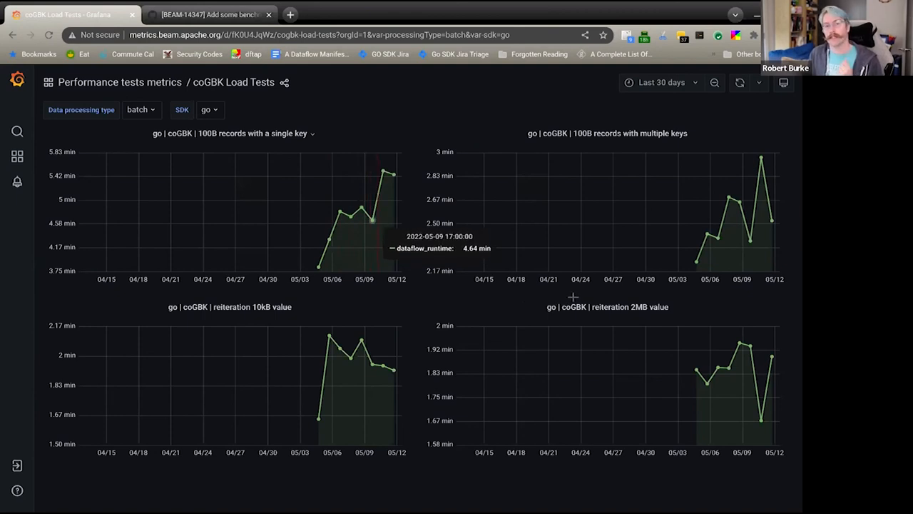
mouse_move(545, 174)
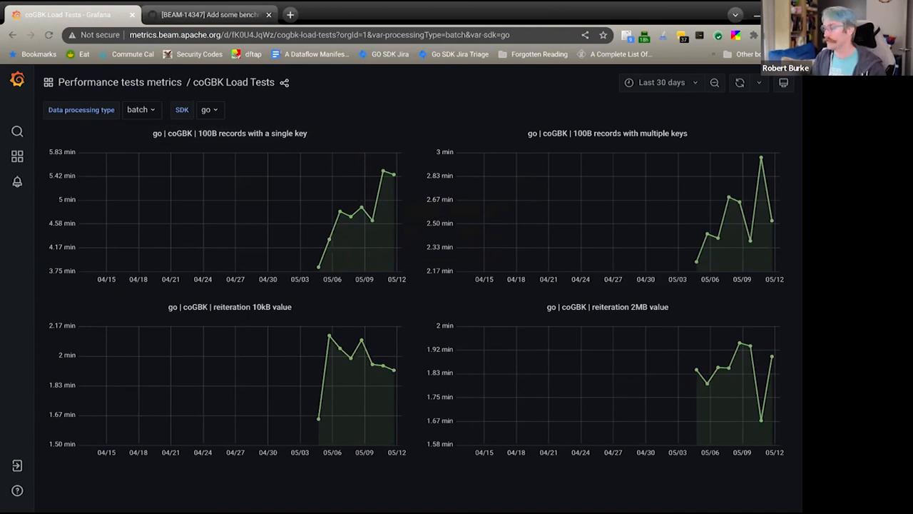
mouse_move(696, 260)
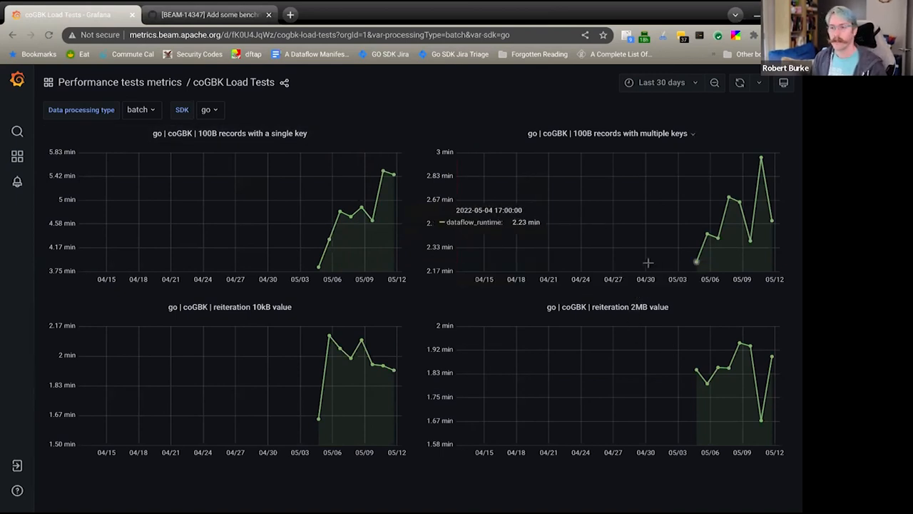
mouse_move(384, 173)
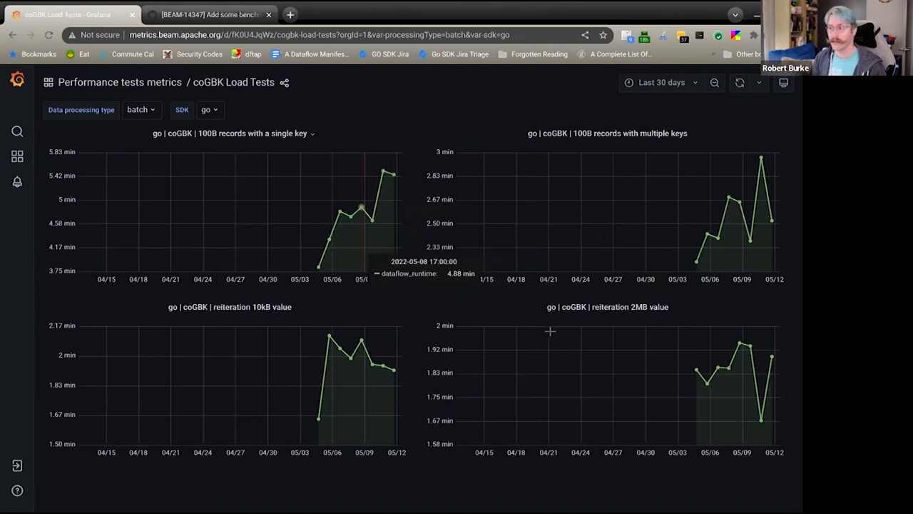
mouse_move(678, 156)
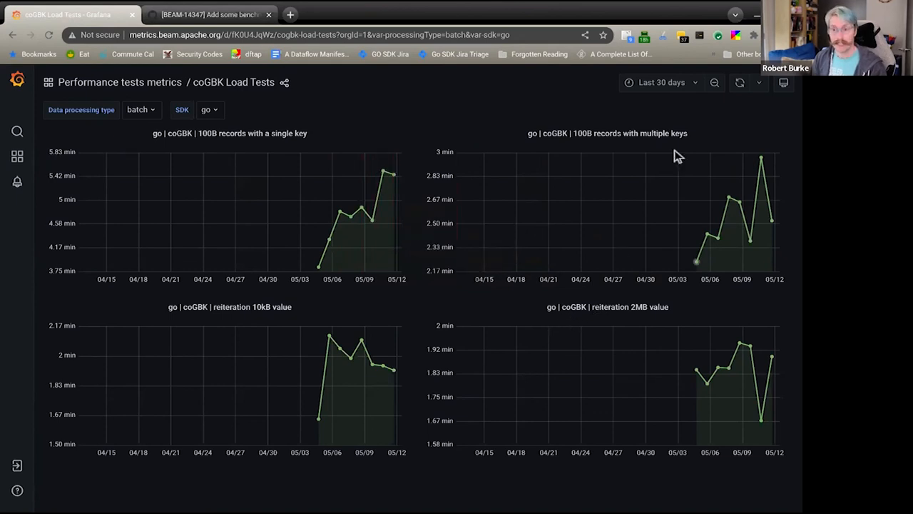
mouse_move(719, 23)
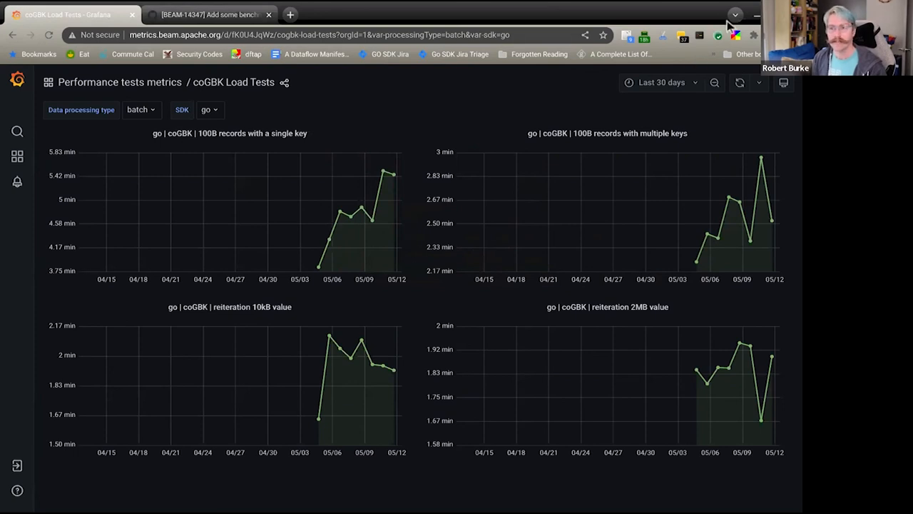
mouse_move(699, 26)
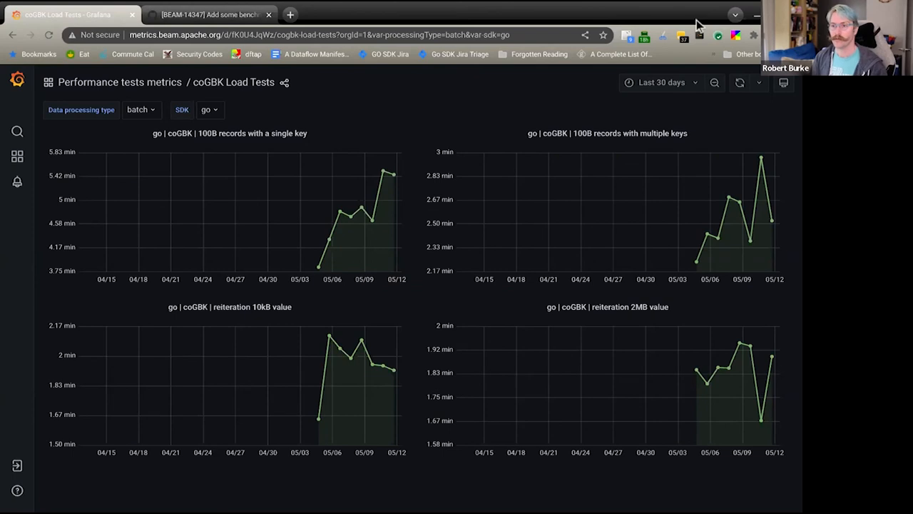
mouse_move(685, 36)
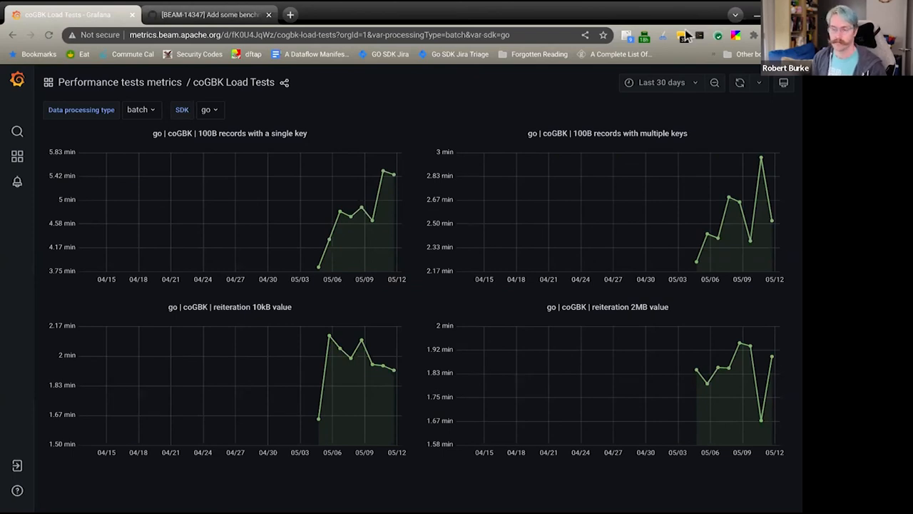
mouse_move(671, 17)
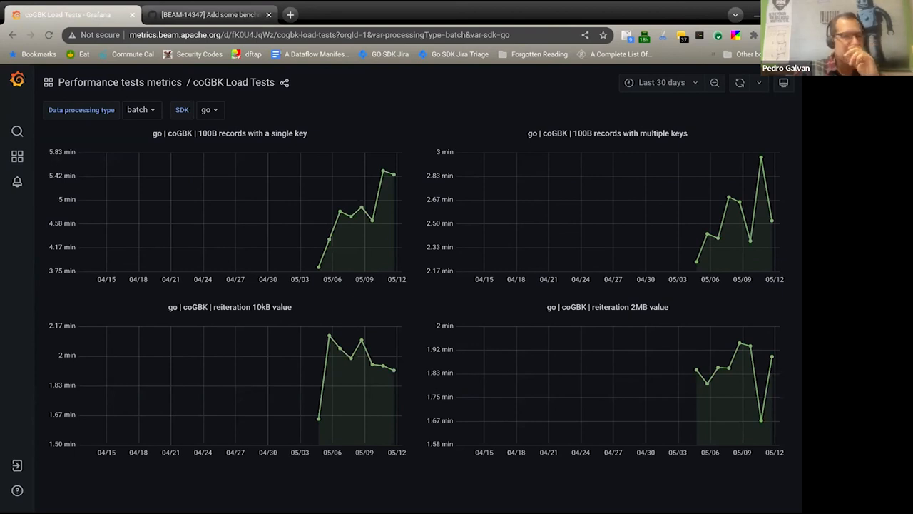
mouse_move(499, 131)
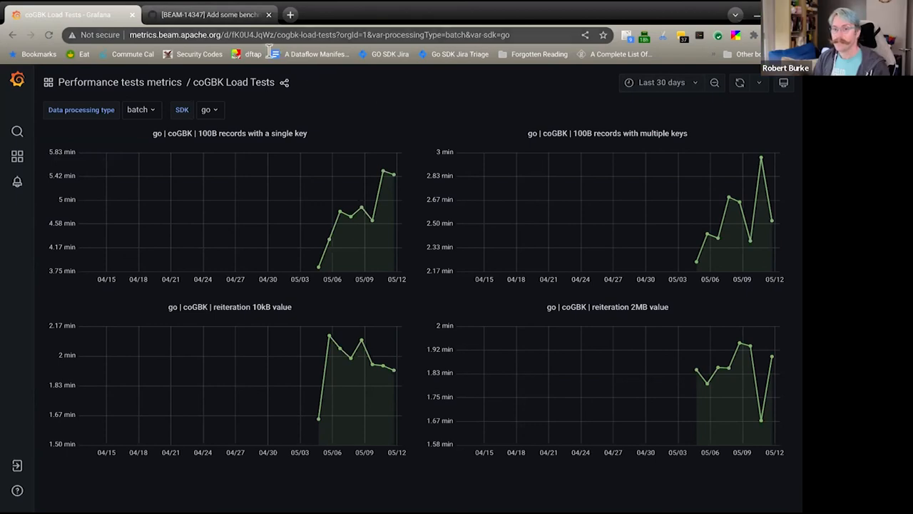
Open github.com/apache/beam and read down to the README's Getting Started and Contact Us sections
click(321, 35)
text(github.com/apache/beam)
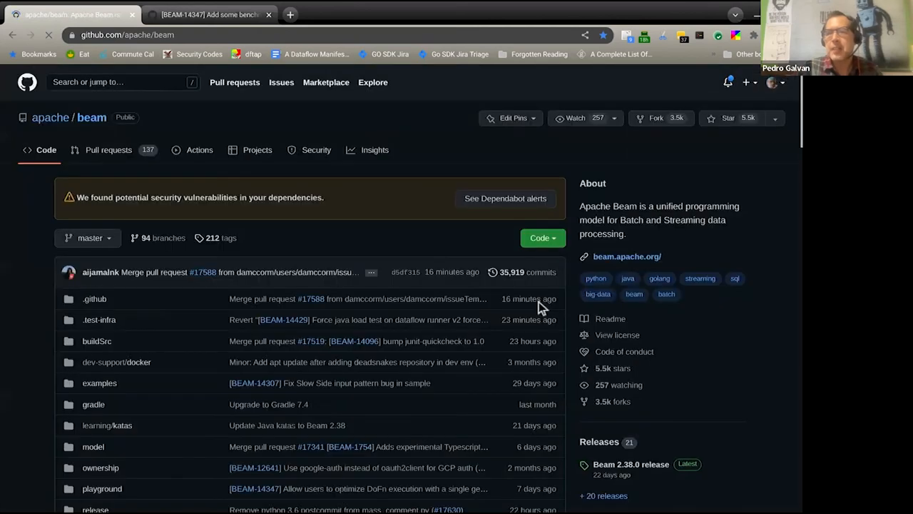
scroll(down, 3)
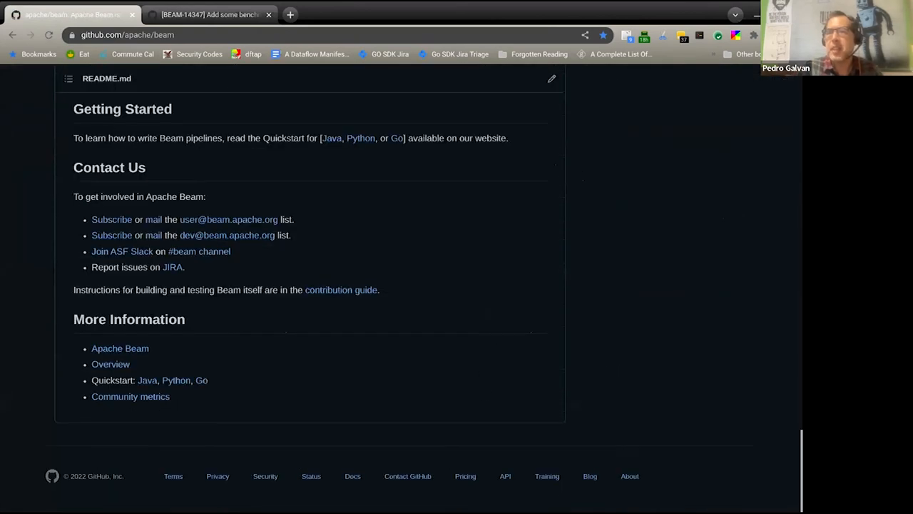